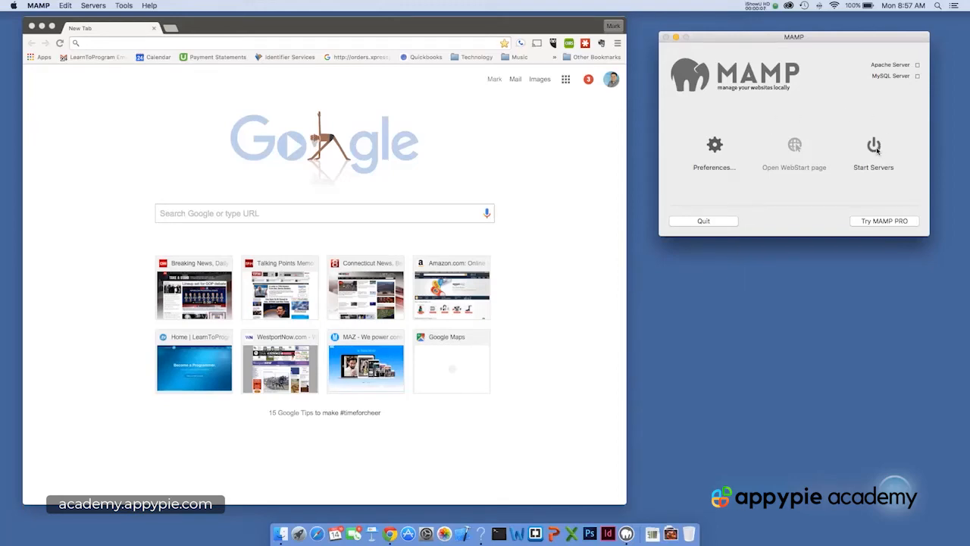
pyautogui.moveTo(891, 147)
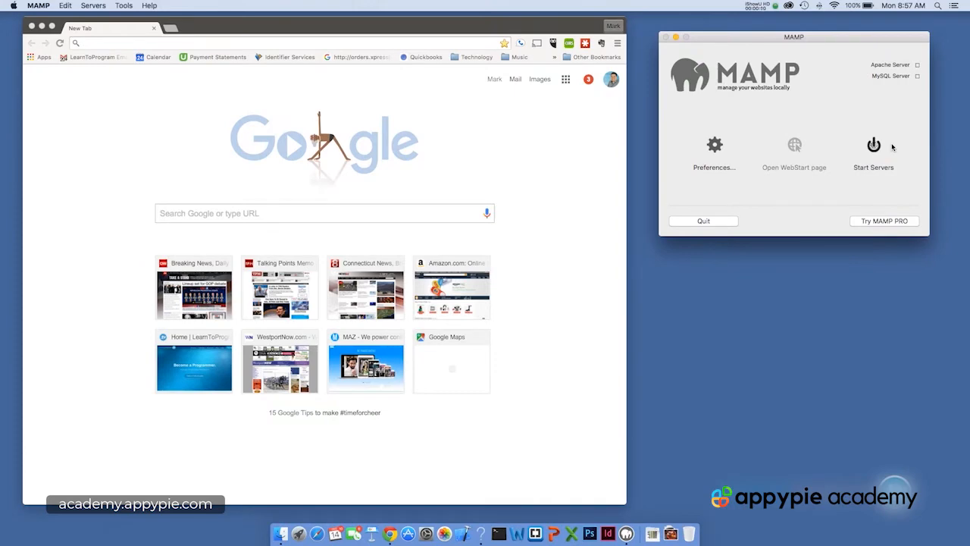
# Start the local Apache and MySQL servers so the MAMP WebStart page loads.
pyautogui.click(873, 145)
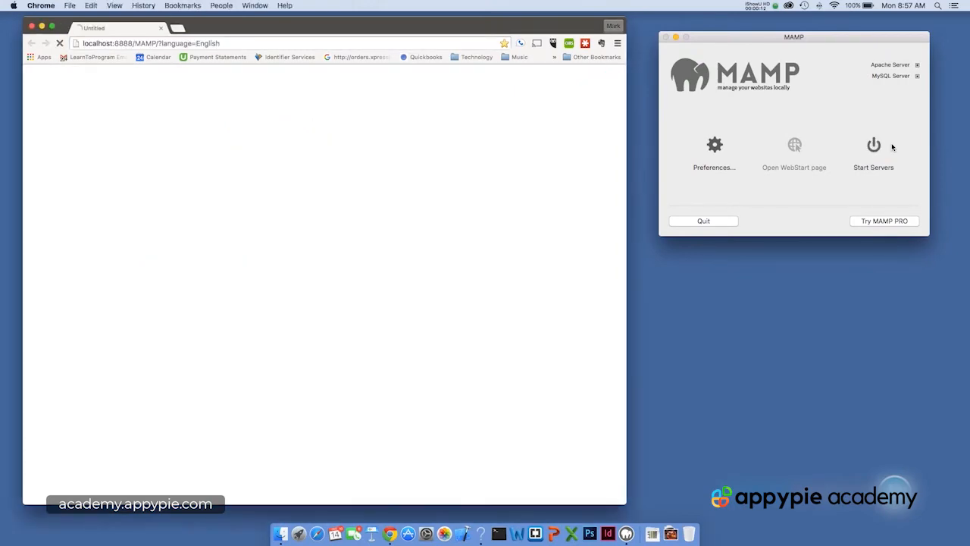
pyautogui.click(872, 146)
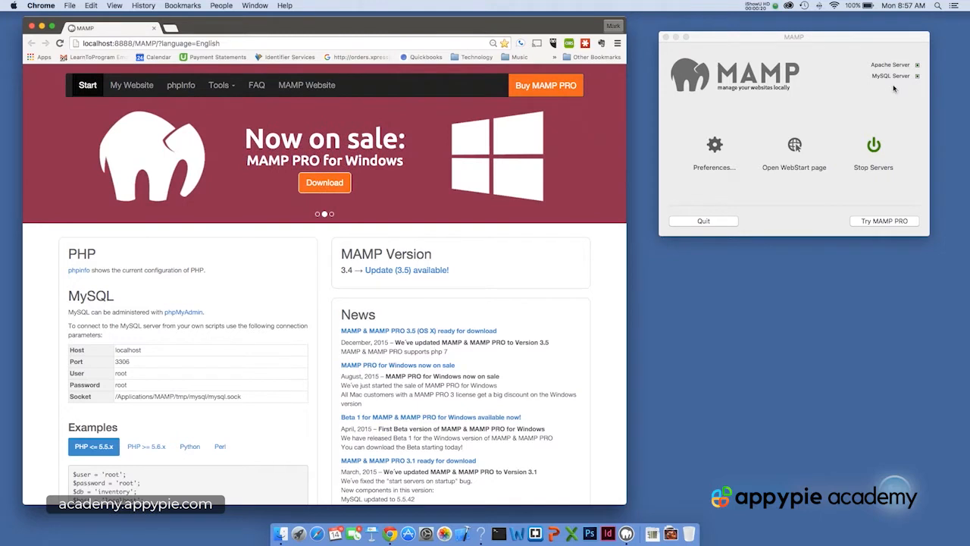
pyautogui.moveTo(167, 283)
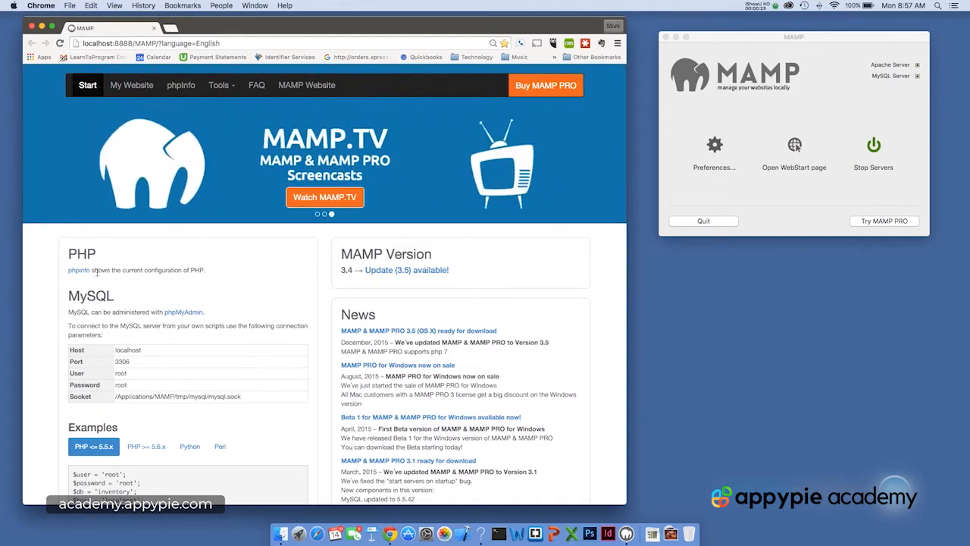
pyautogui.moveTo(323, 391)
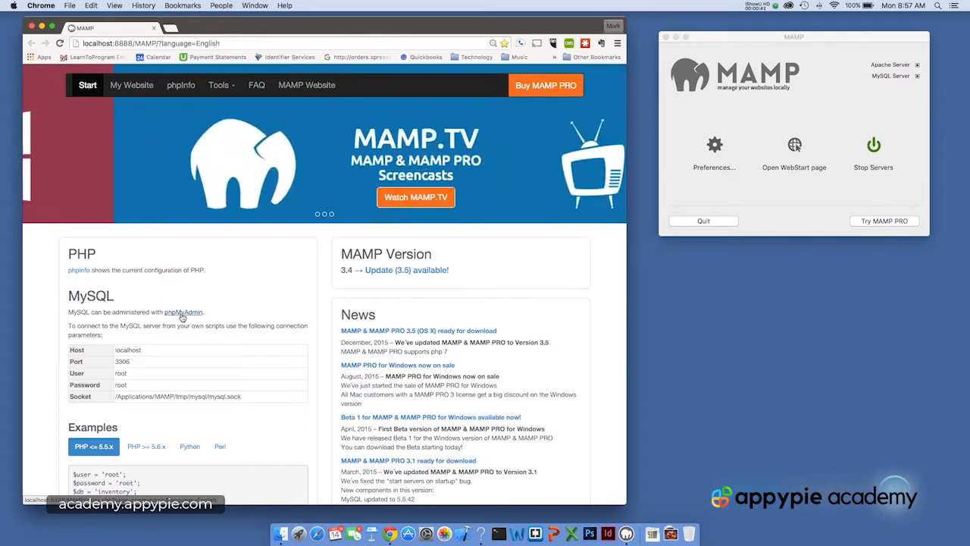
# Enter phpMyAdmin from the MAMP start page and browse the Recent/Favorites lists and database tree.
pyautogui.click(181, 312)
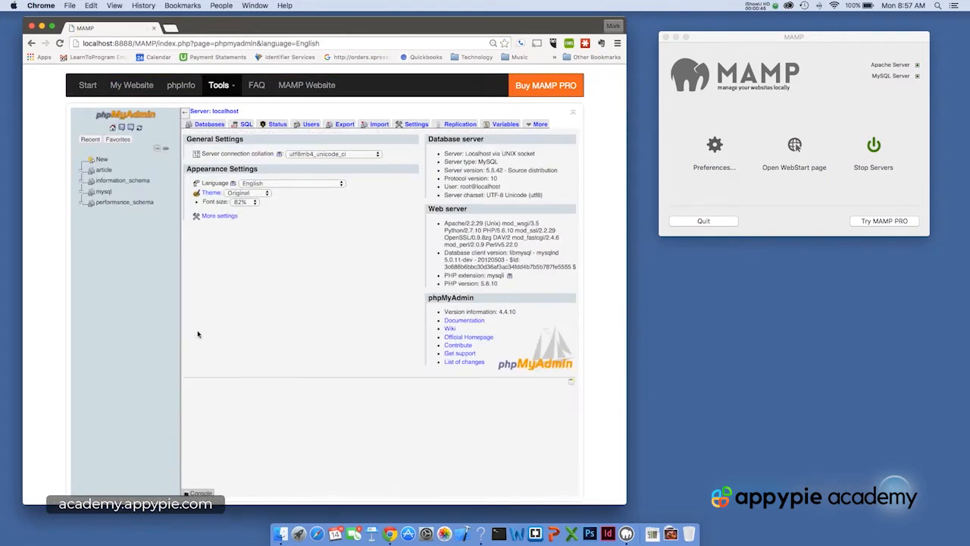
pyautogui.click(117, 139)
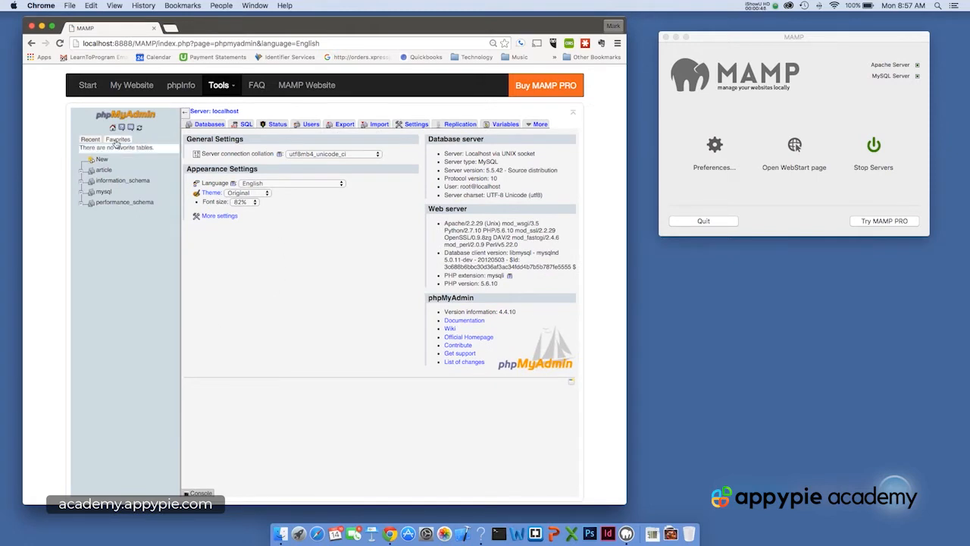
pyautogui.click(118, 139)
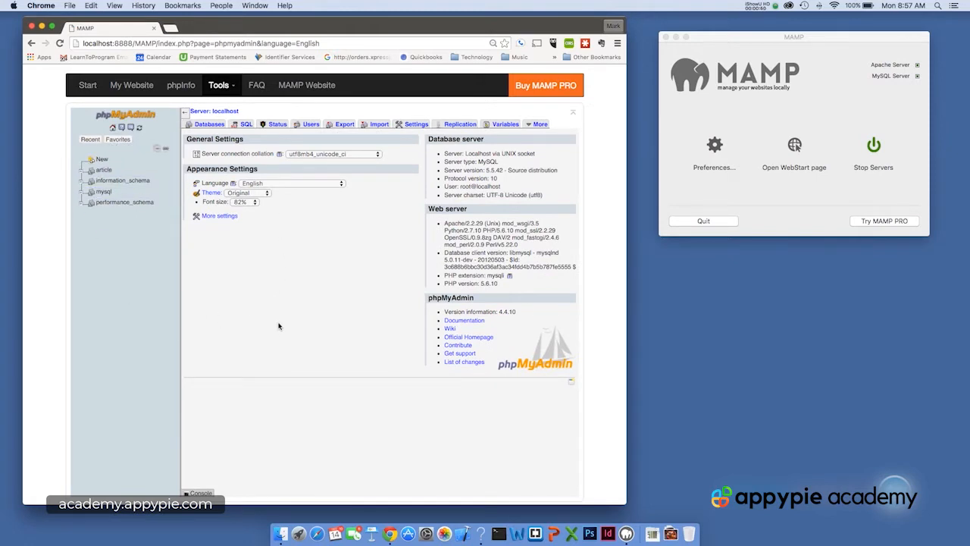
pyautogui.click(103, 170)
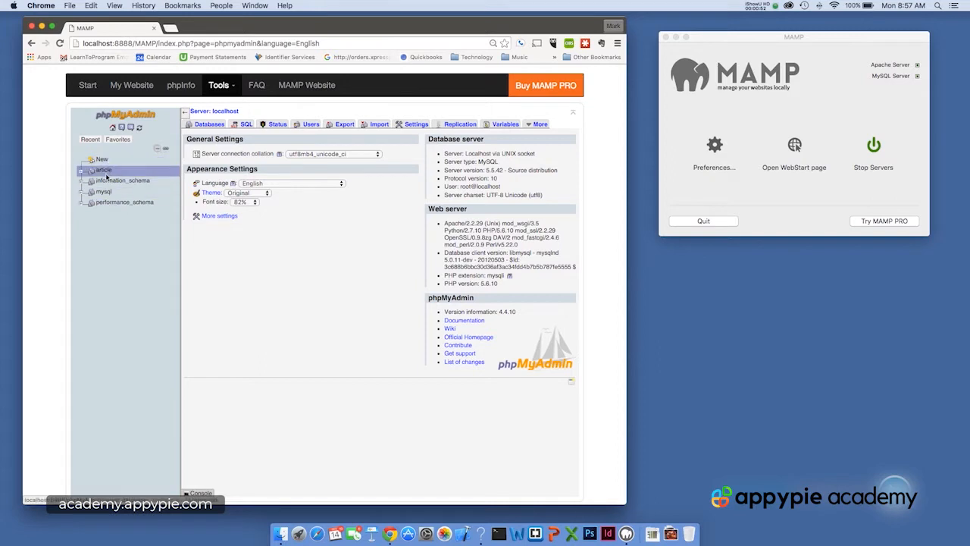
pyautogui.click(124, 202)
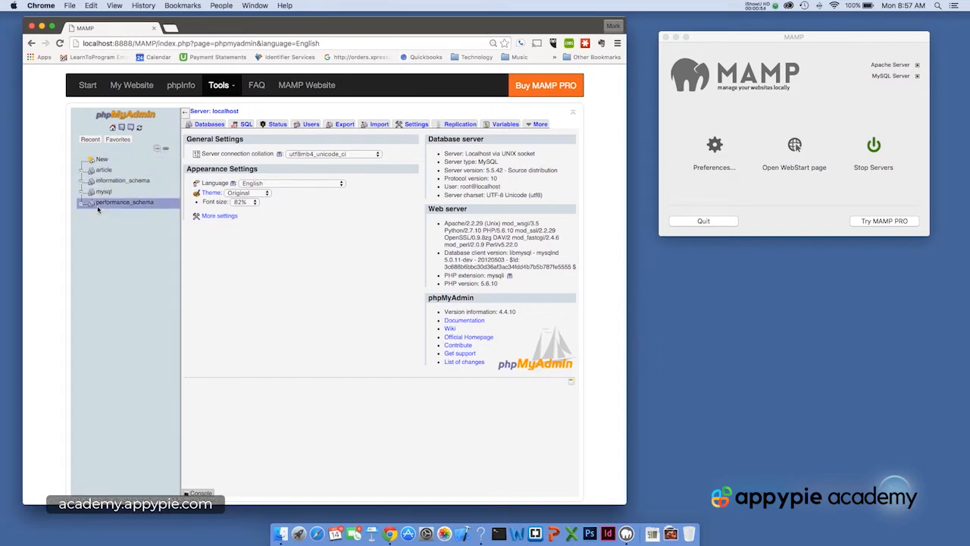
pyautogui.moveTo(103, 205)
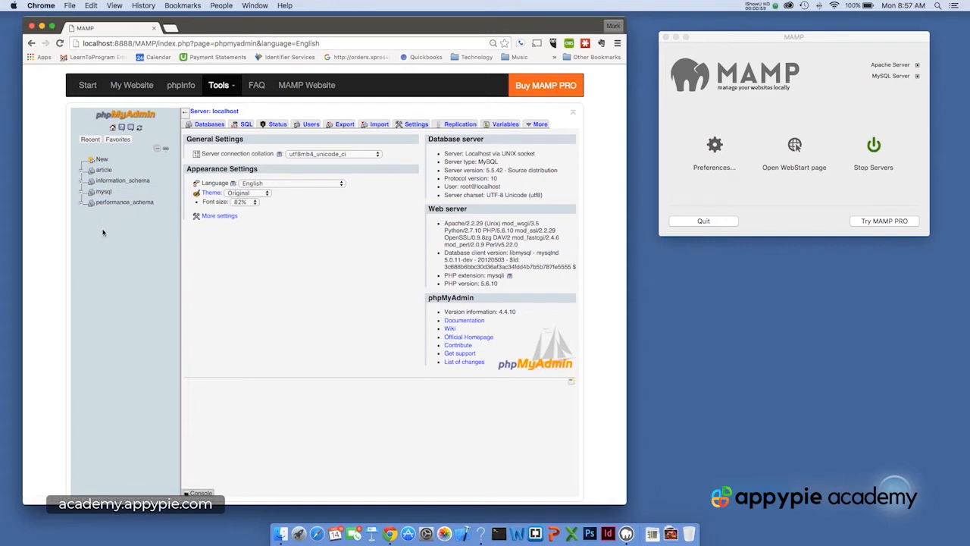
pyautogui.click(103, 169)
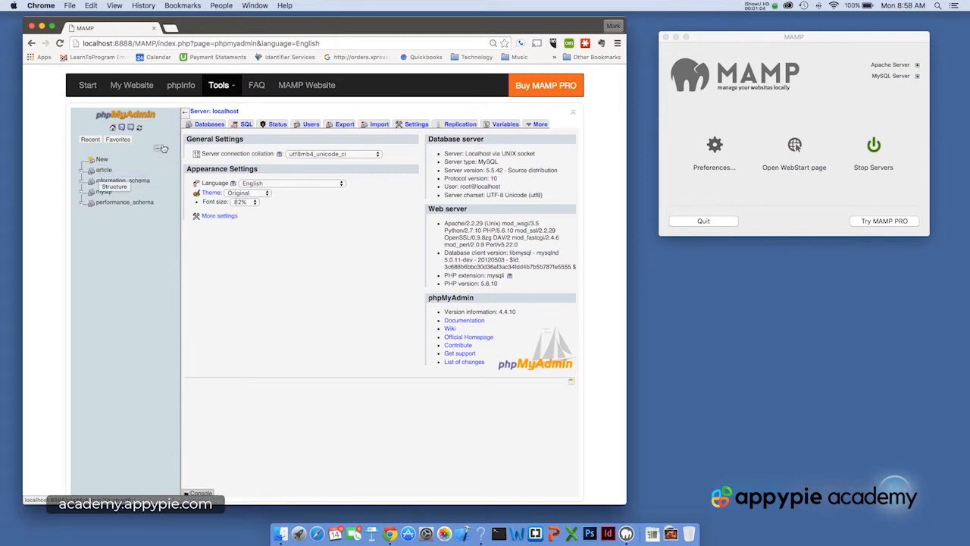
# From the Databases list, create a new empty database named Articles.
pyautogui.click(209, 125)
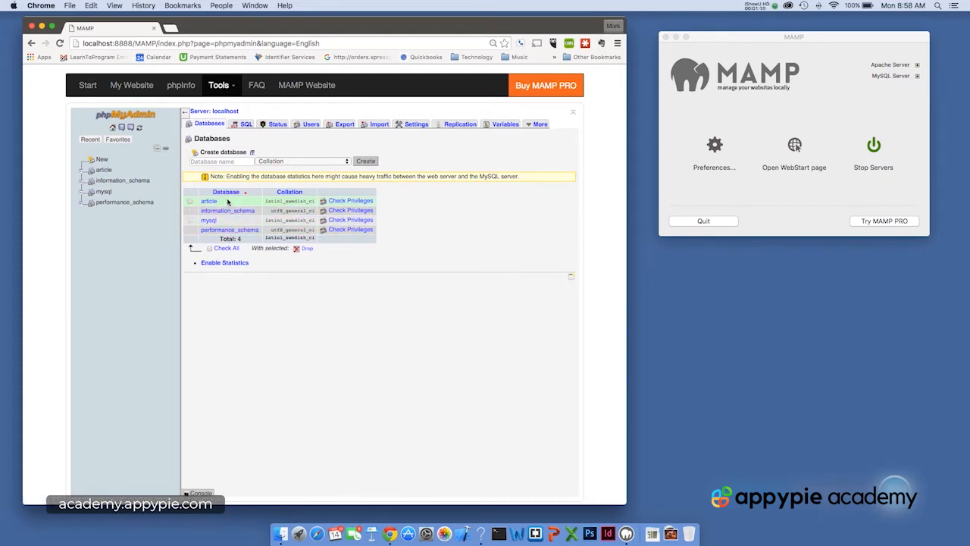
pyautogui.moveTo(240, 161)
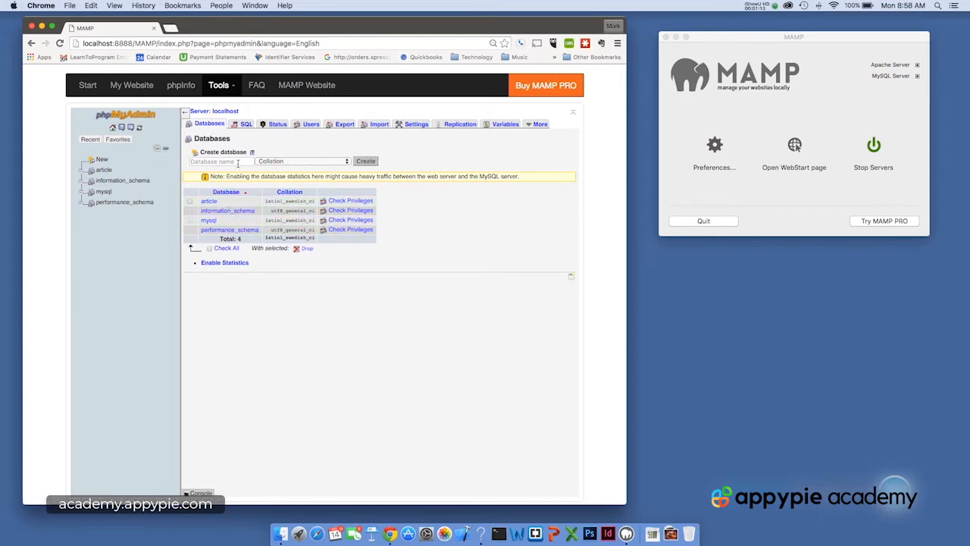
pyautogui.click(220, 160)
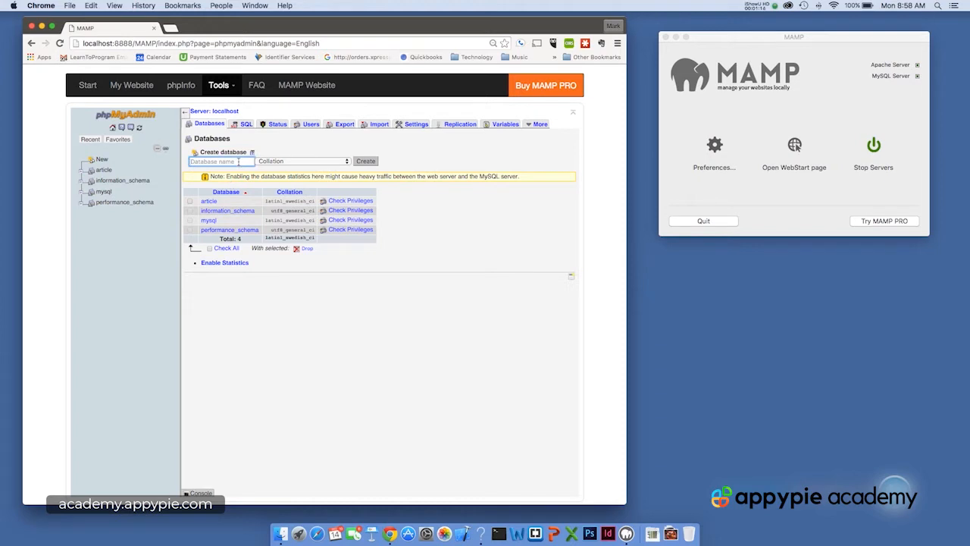
pyautogui.write('Arti')
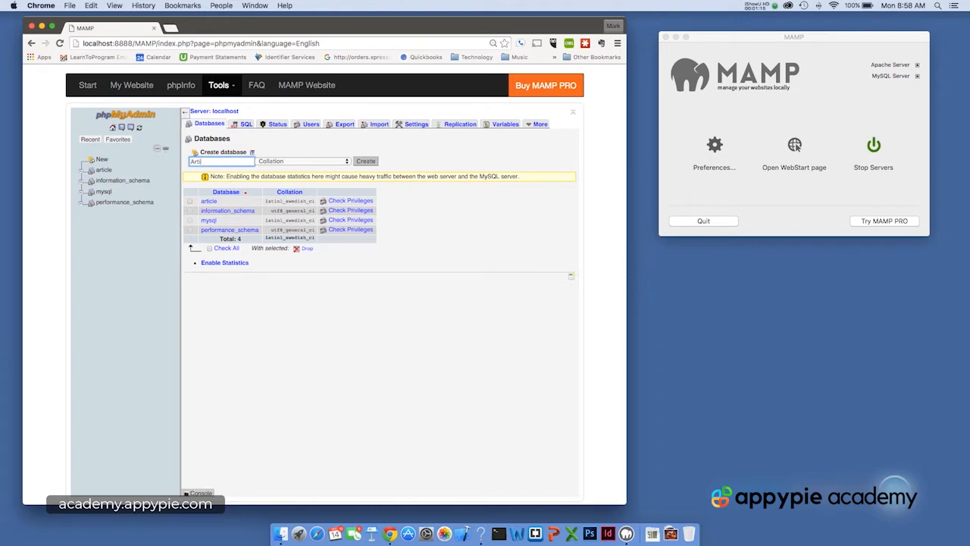
pyautogui.write('cles')
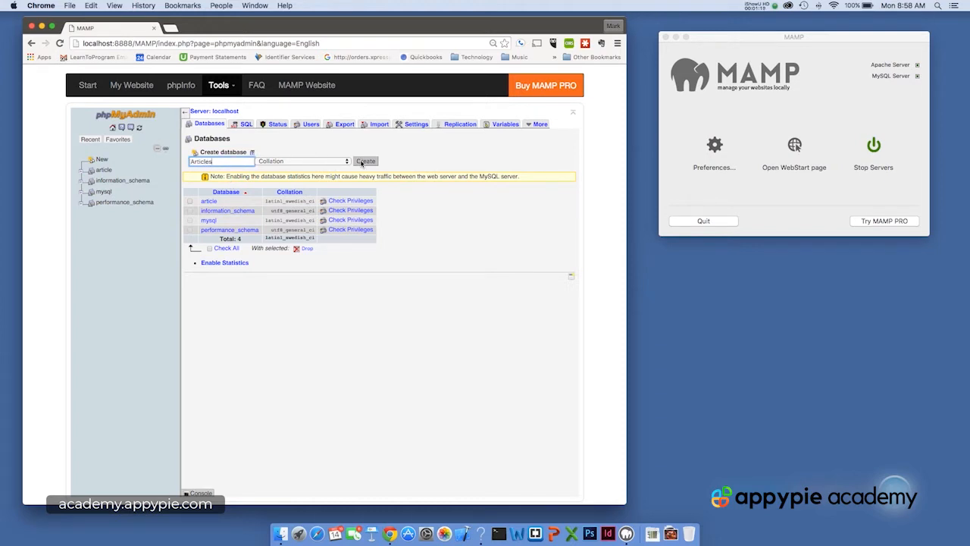
pyautogui.click(366, 160)
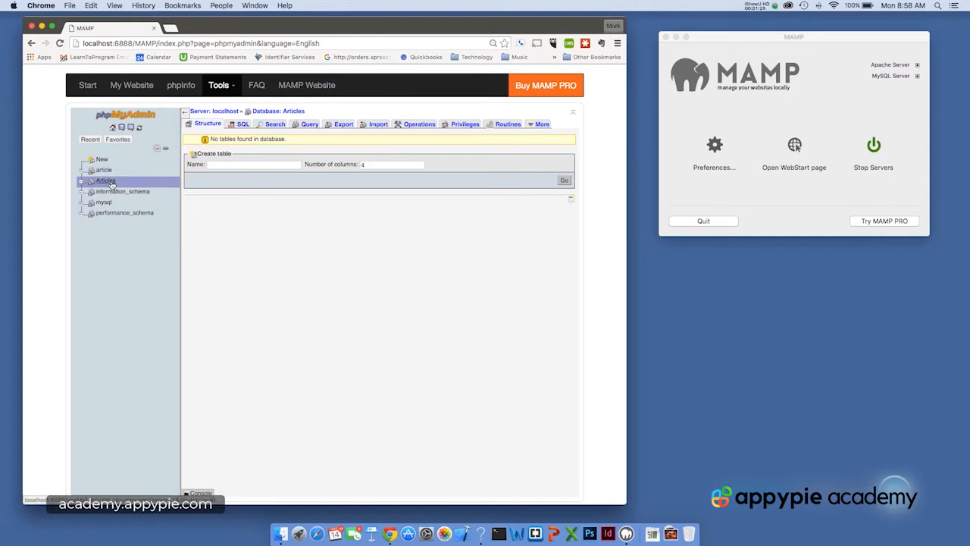
pyautogui.moveTo(109, 182)
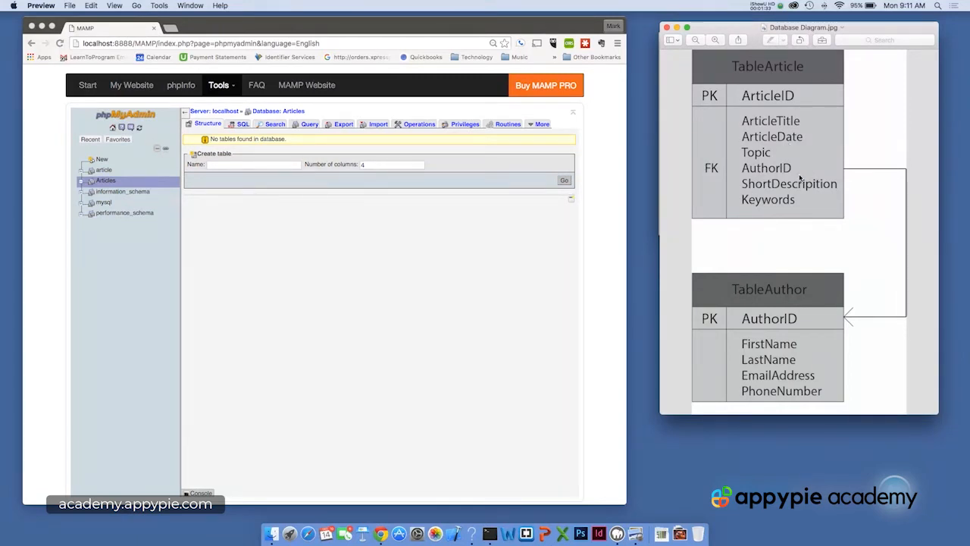
pyautogui.moveTo(821, 263)
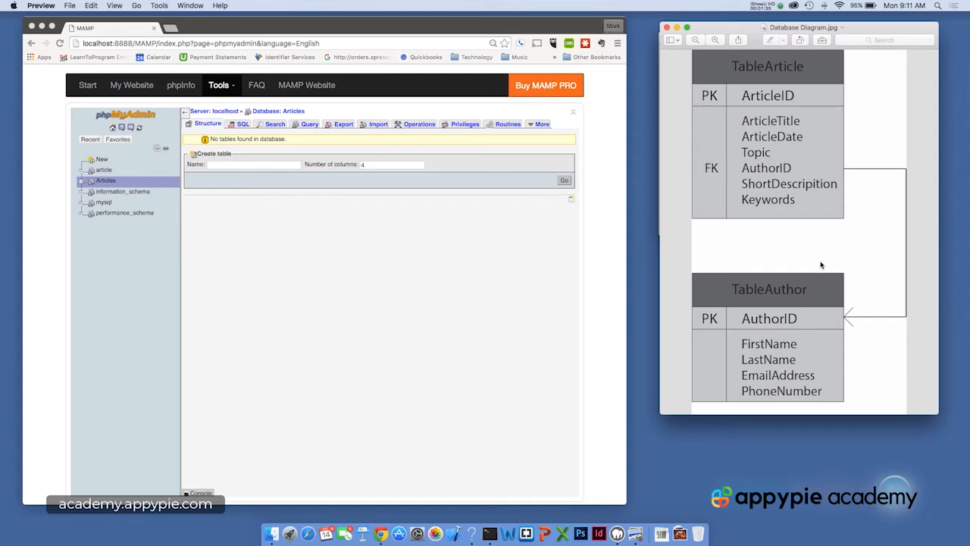
pyautogui.moveTo(825, 283)
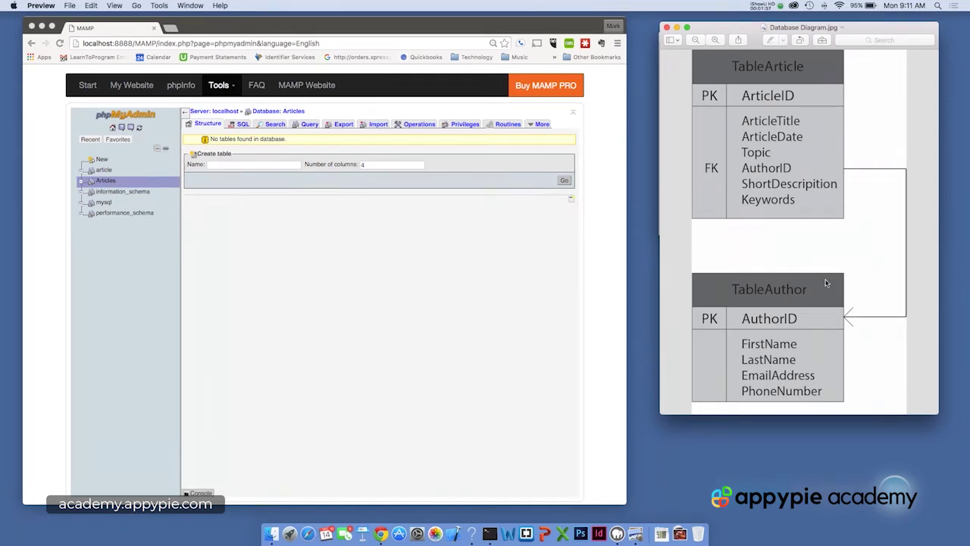
pyautogui.moveTo(808, 341)
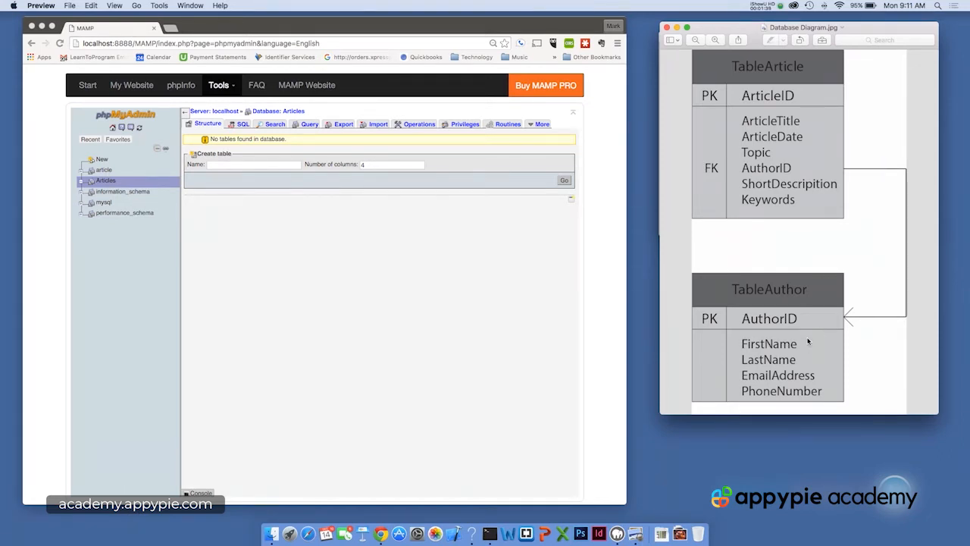
pyautogui.moveTo(800, 359)
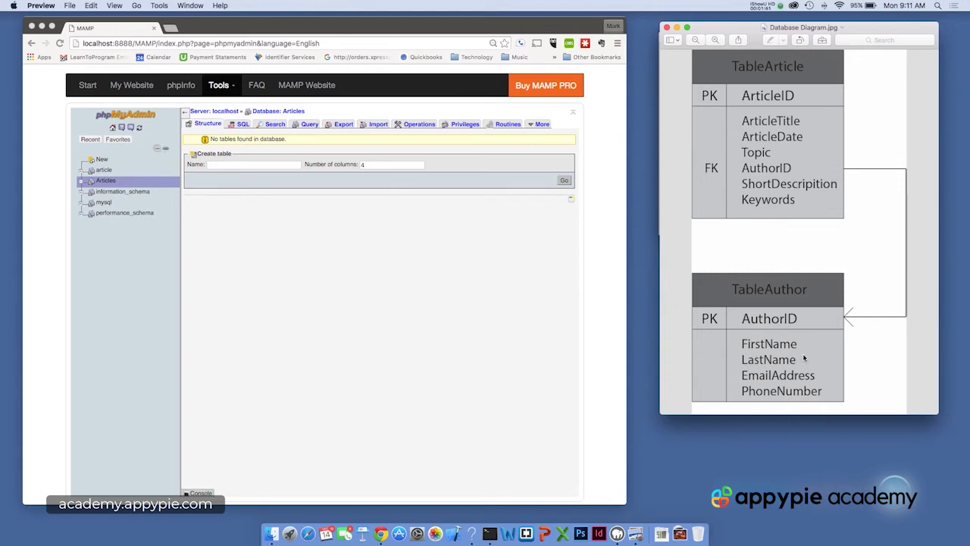
pyautogui.moveTo(802, 397)
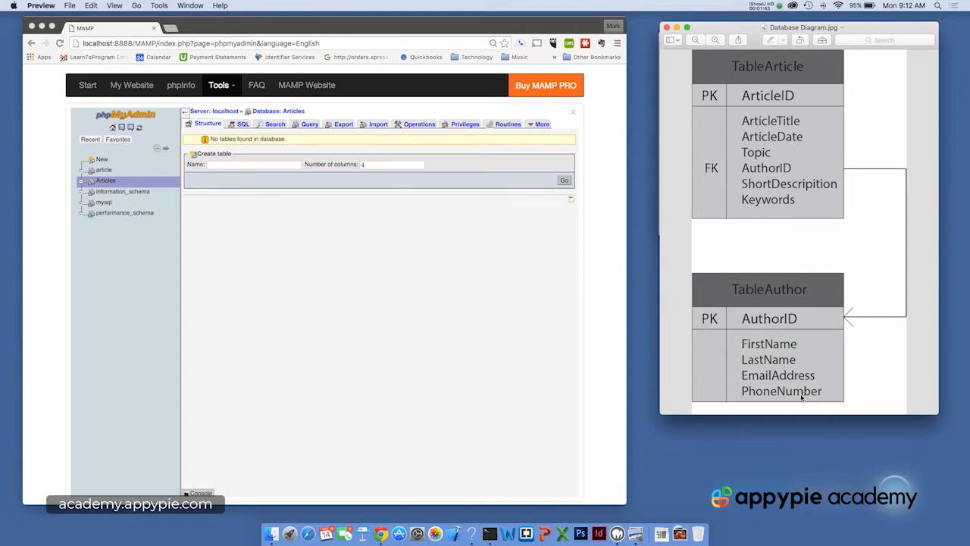
pyautogui.moveTo(852, 179)
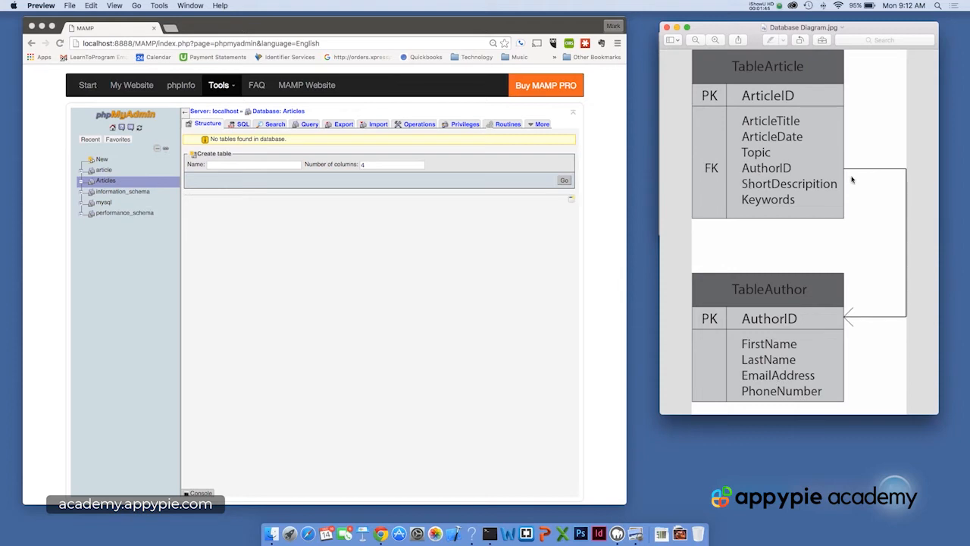
pyautogui.moveTo(800, 286)
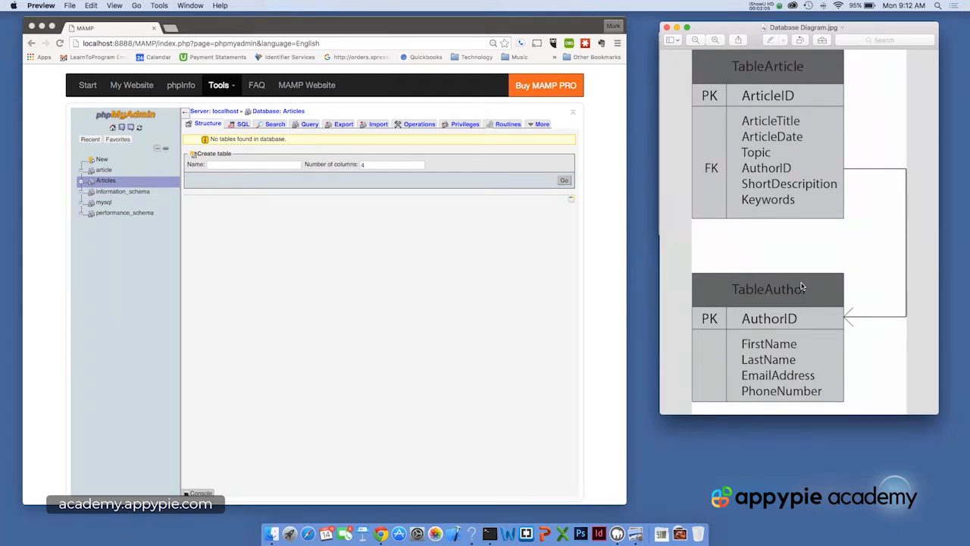
# In the Articles database, submit a new table named TableArticle with its column count.
pyautogui.click(492, 291)
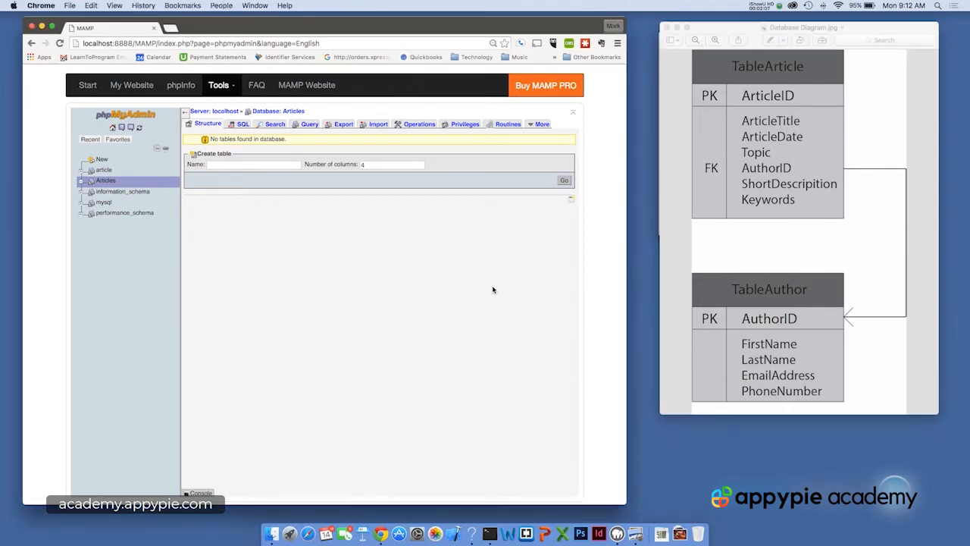
pyautogui.moveTo(244, 191)
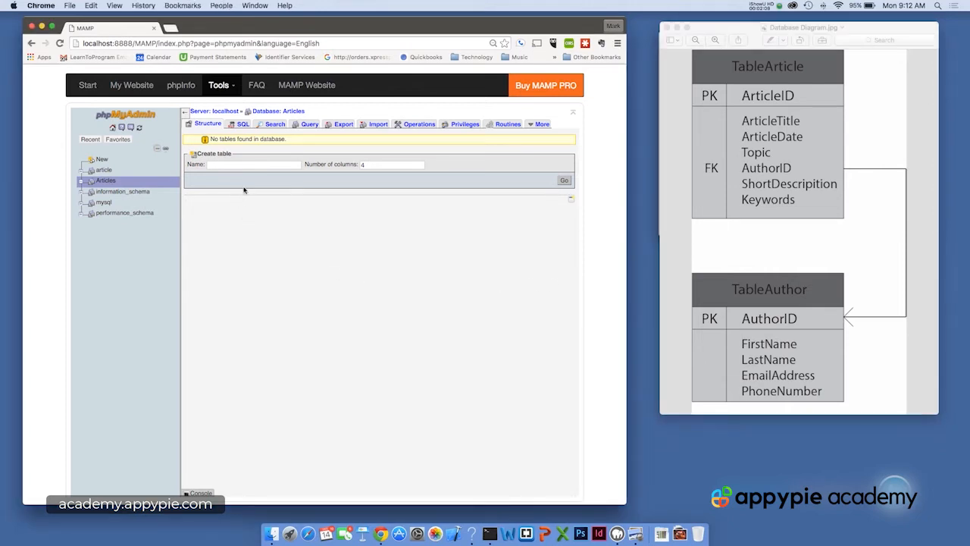
pyautogui.click(254, 164)
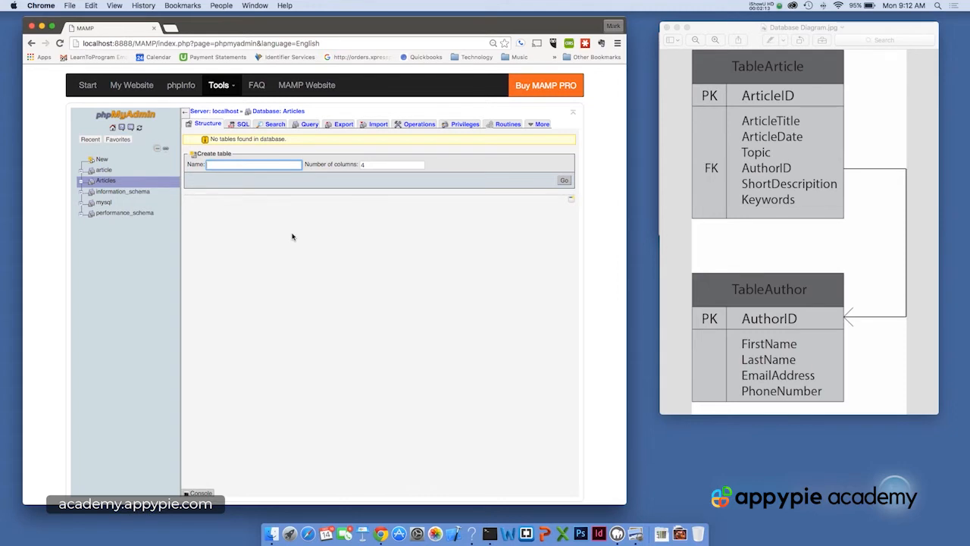
pyautogui.write('Tabl')
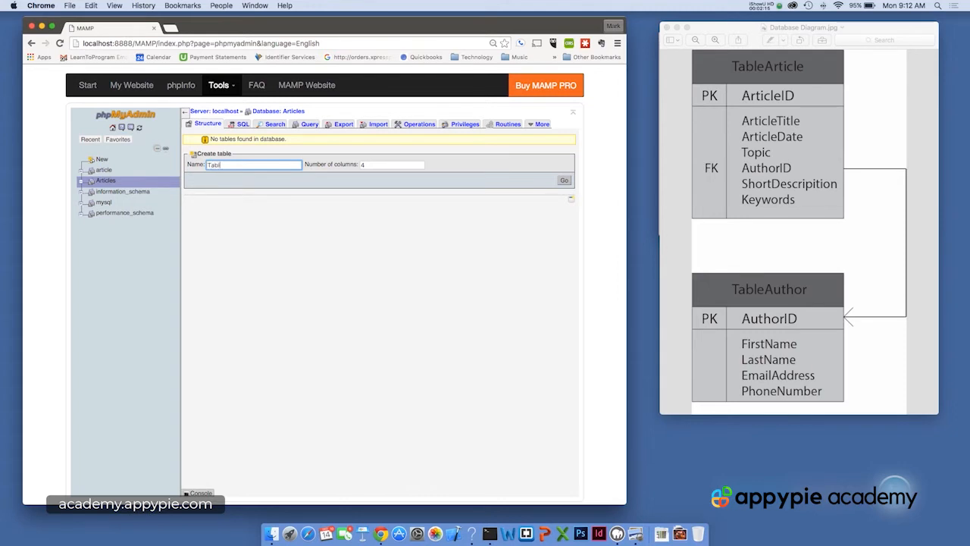
pyautogui.write('TableArticle')
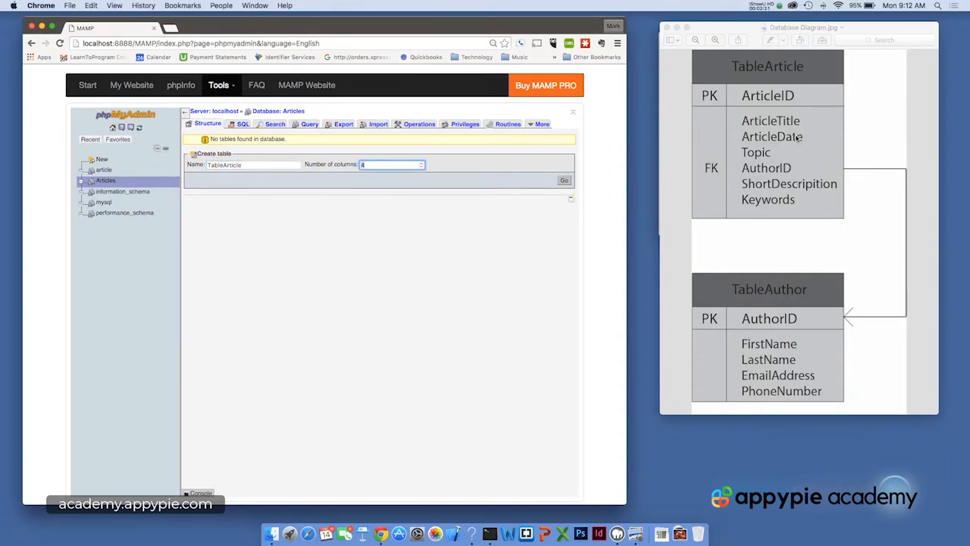
pyautogui.click(539, 124)
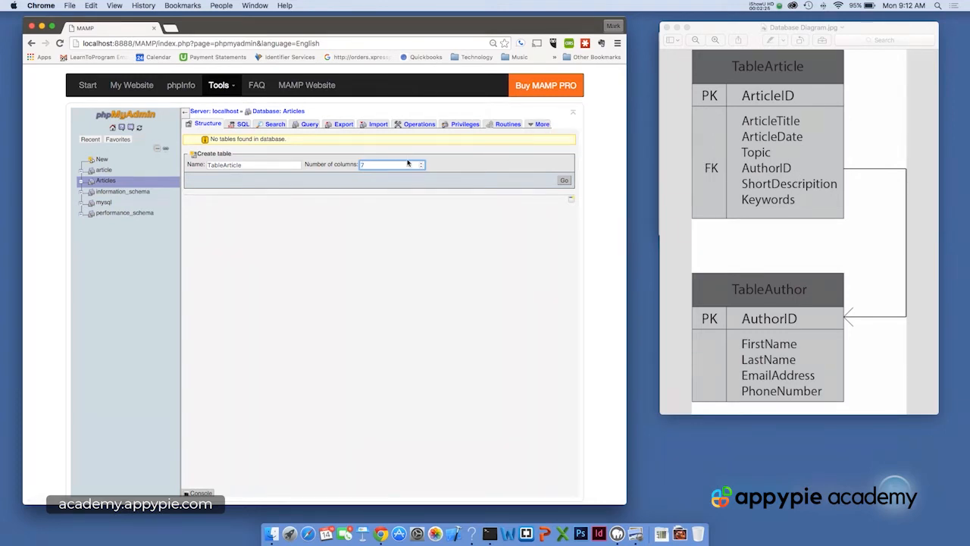
pyautogui.click(564, 181)
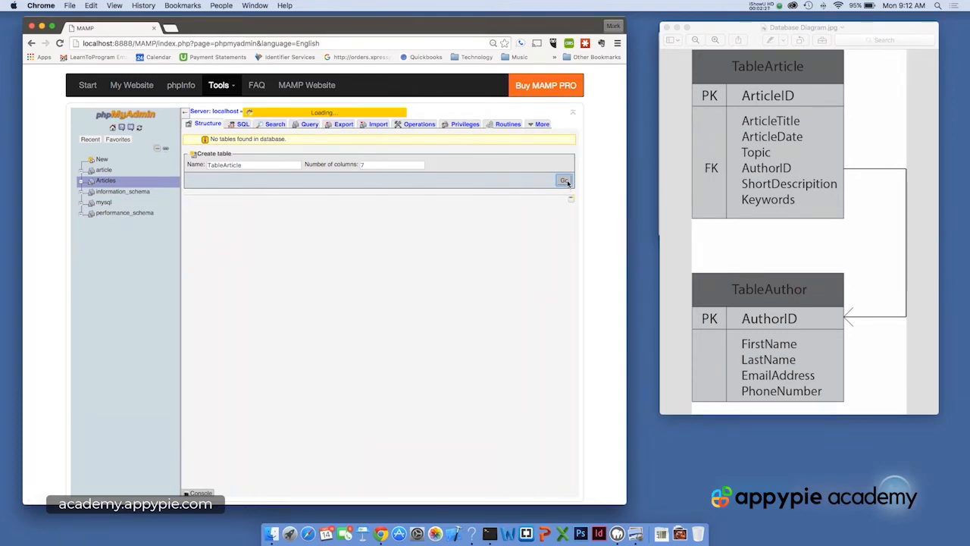
# Name the first column ArticleID with type INT and length 11.
pyautogui.click(563, 180)
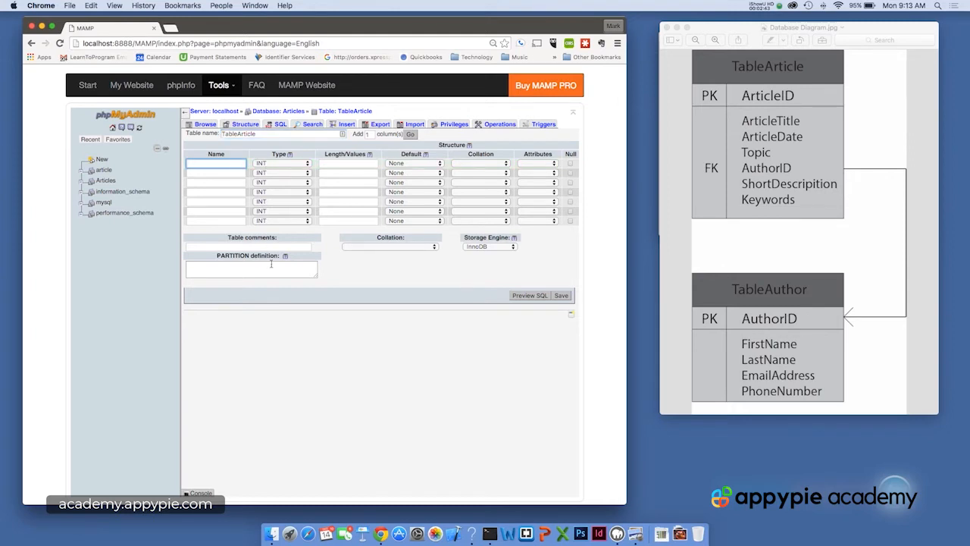
pyautogui.write('ArticleId')
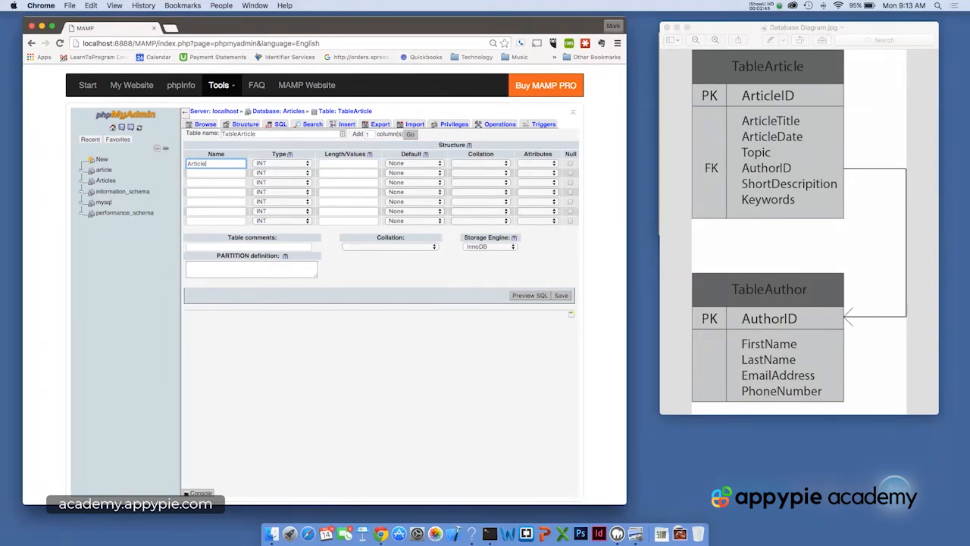
pyautogui.write('ID')
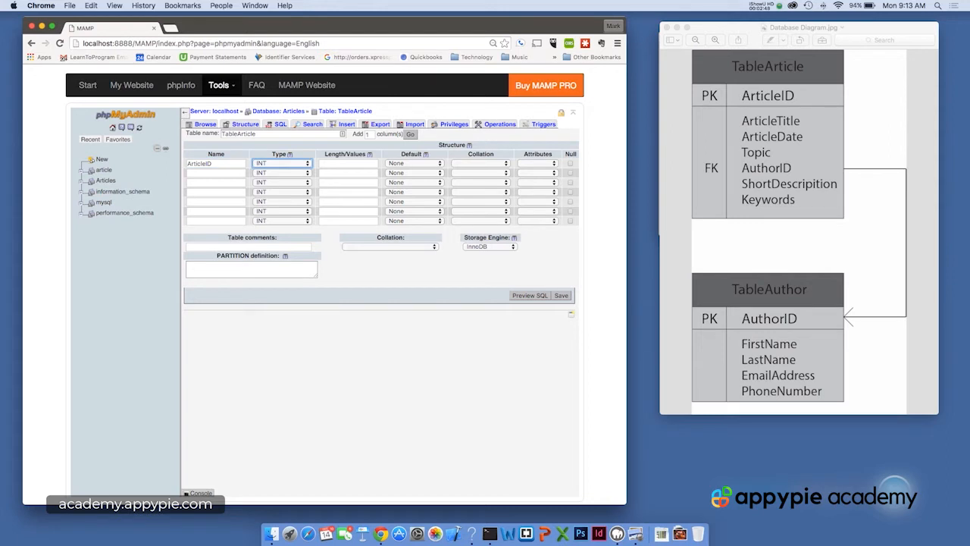
pyautogui.click(282, 164)
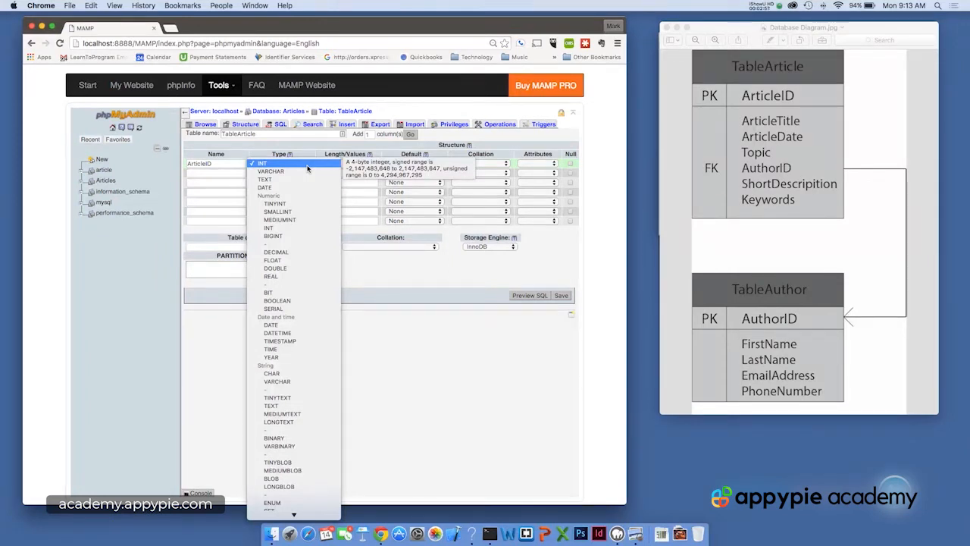
pyautogui.moveTo(270, 170)
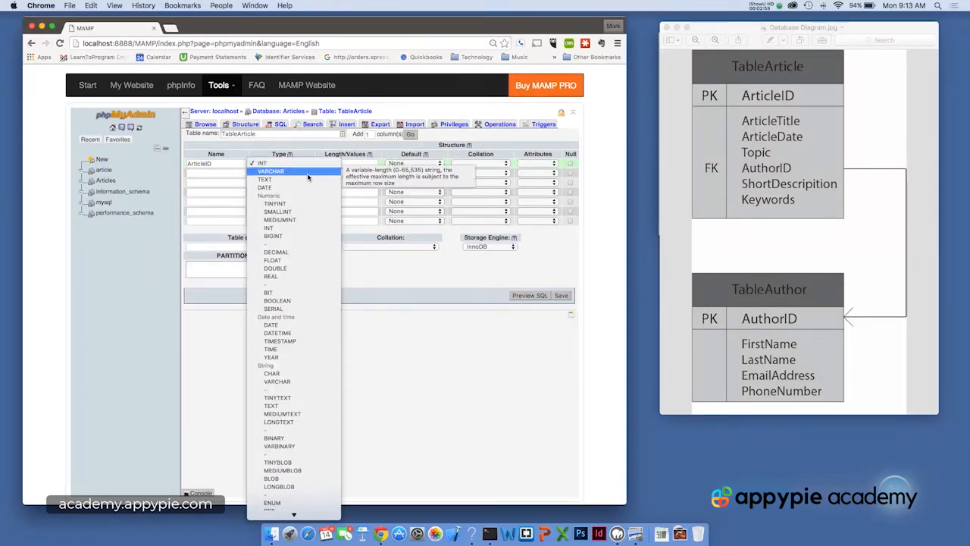
pyautogui.moveTo(264, 188)
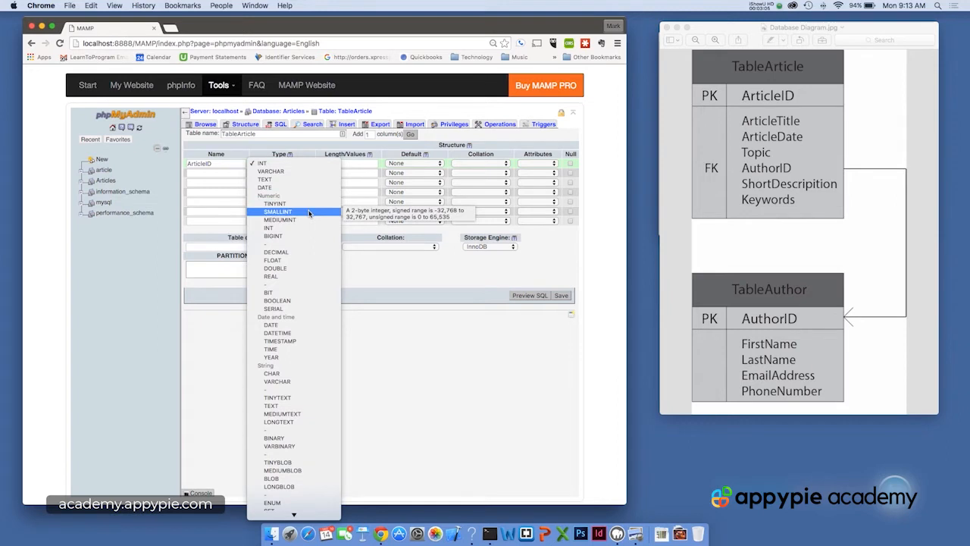
pyautogui.moveTo(270, 227)
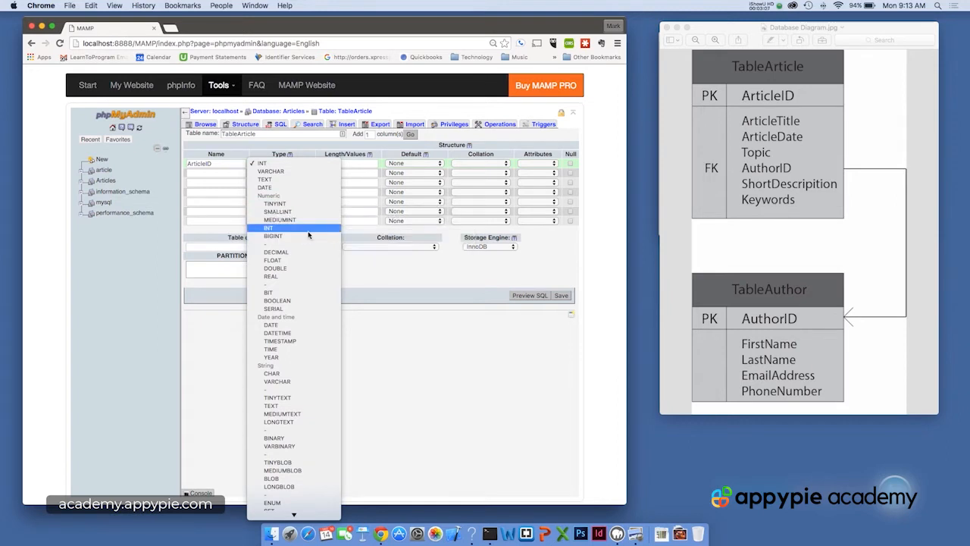
pyautogui.moveTo(264, 188)
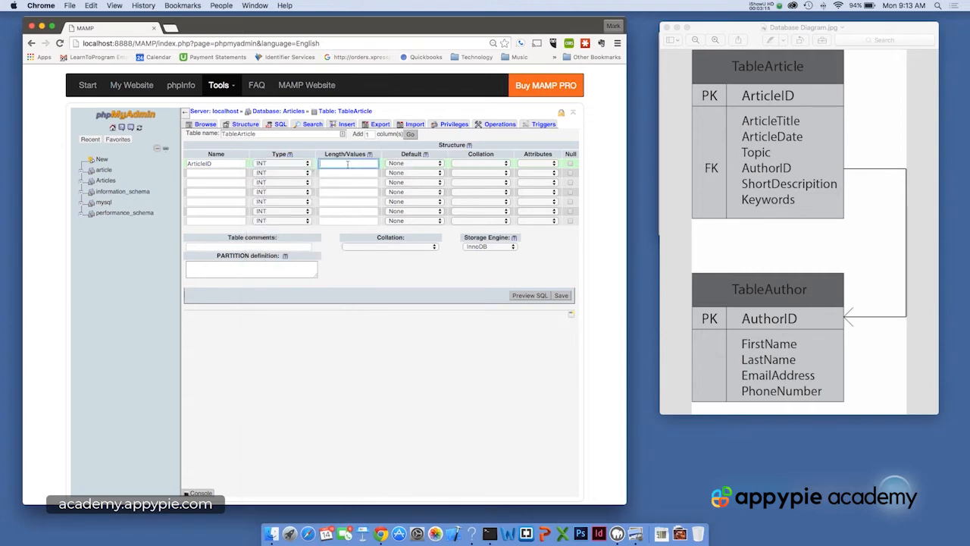
pyautogui.write('11')
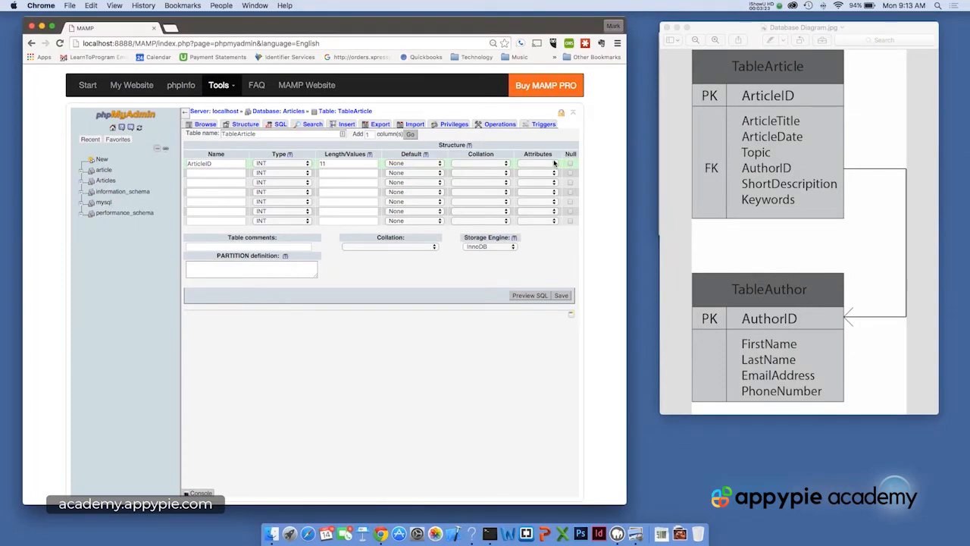
# Make ArticleID the PRIMARY key and confirm the index.
pyautogui.hscroll(3)
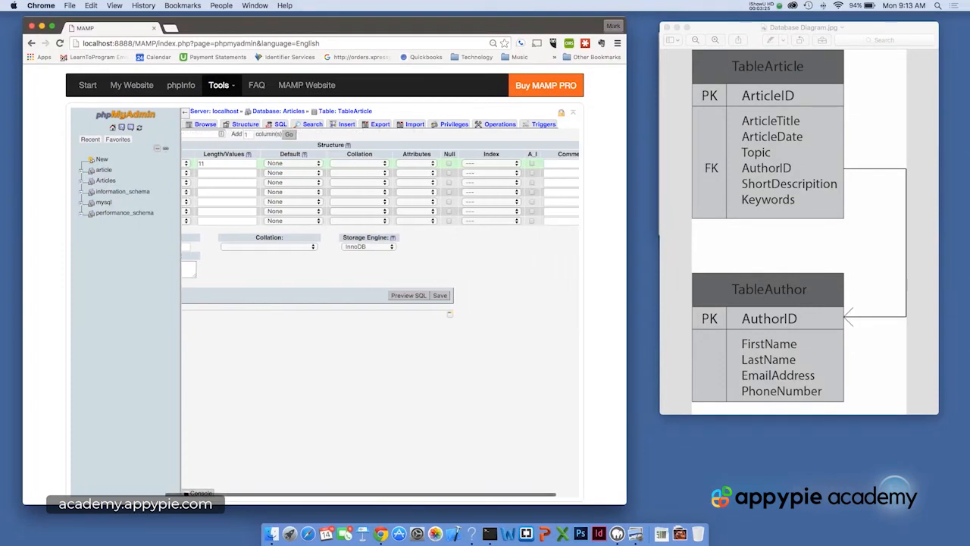
pyautogui.click(464, 163)
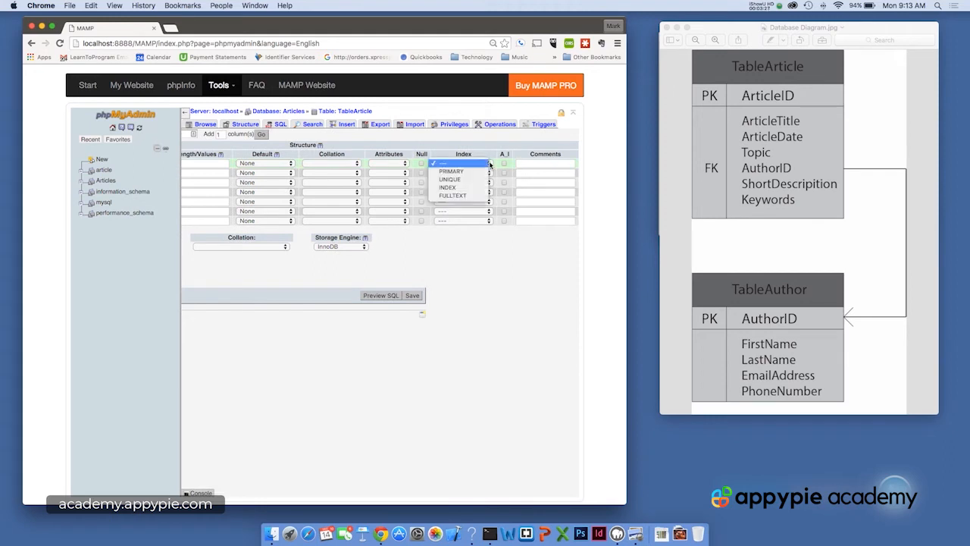
pyautogui.click(451, 169)
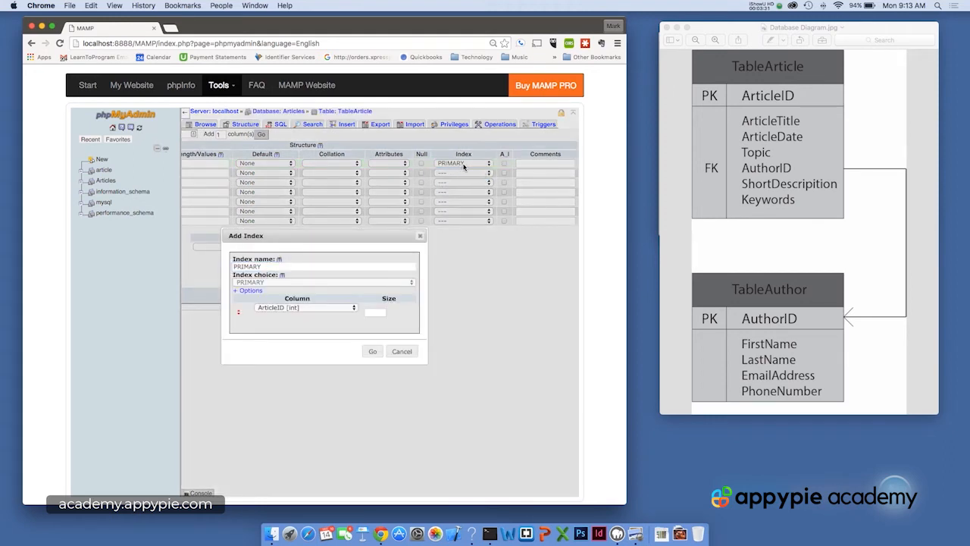
pyautogui.moveTo(503, 166)
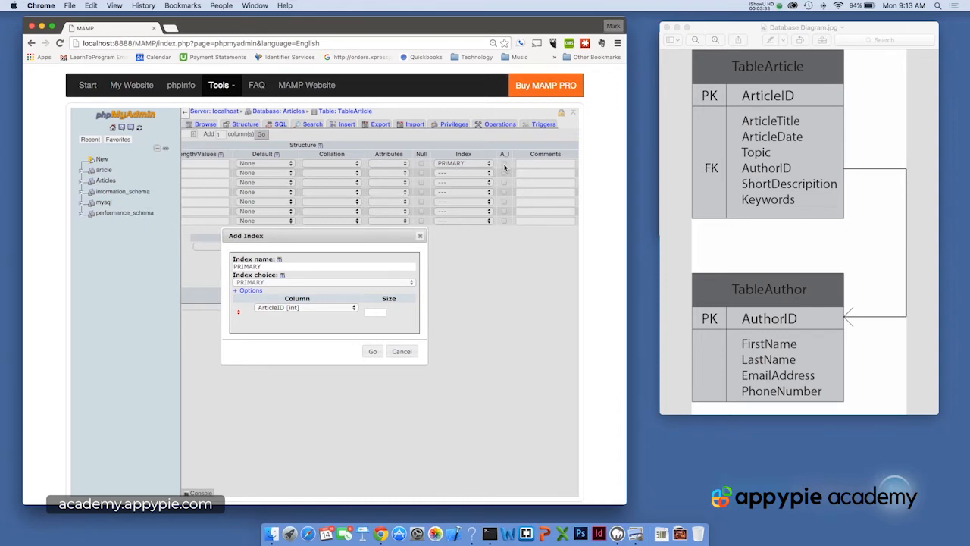
pyautogui.moveTo(371, 342)
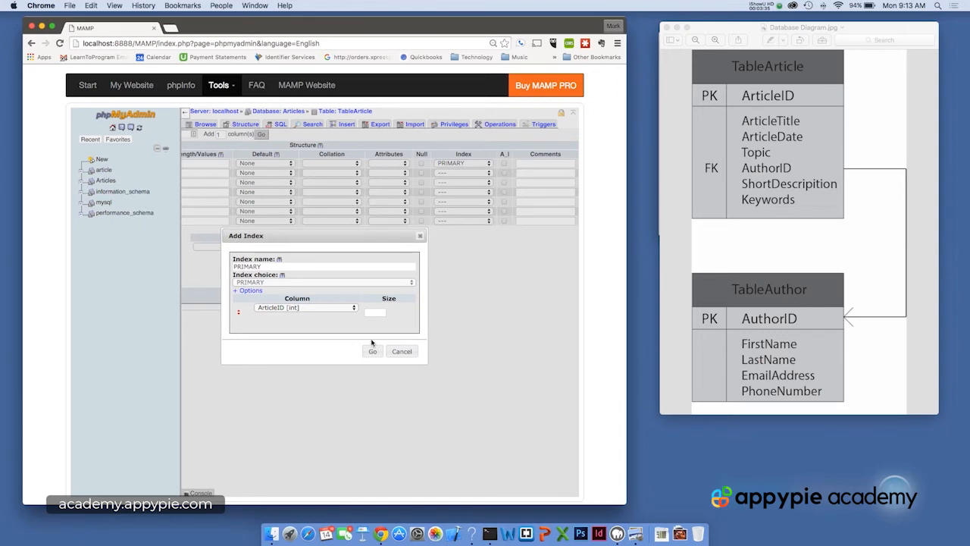
pyautogui.click(373, 351)
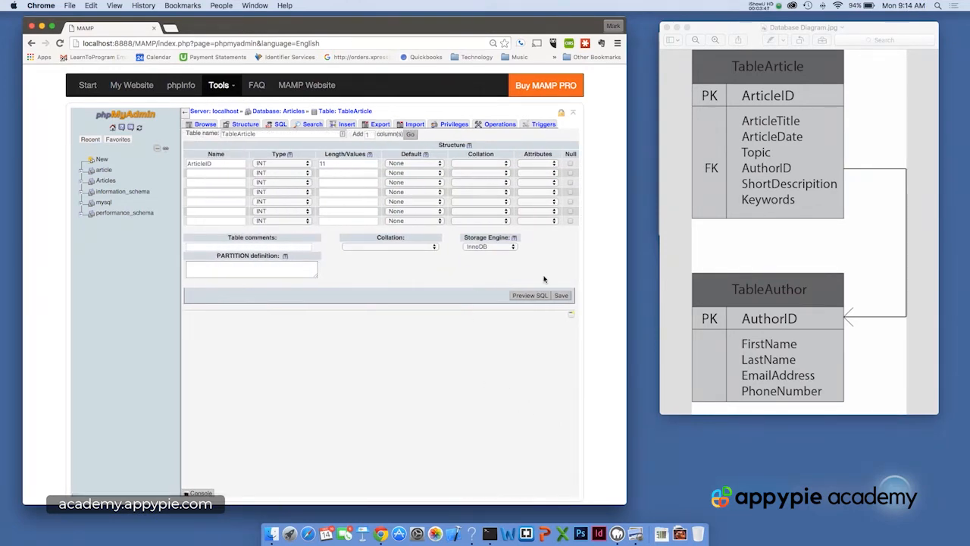
# Define ArticleTitle with length 25 and ArticleDate as a DATE column.
pyautogui.click(216, 173)
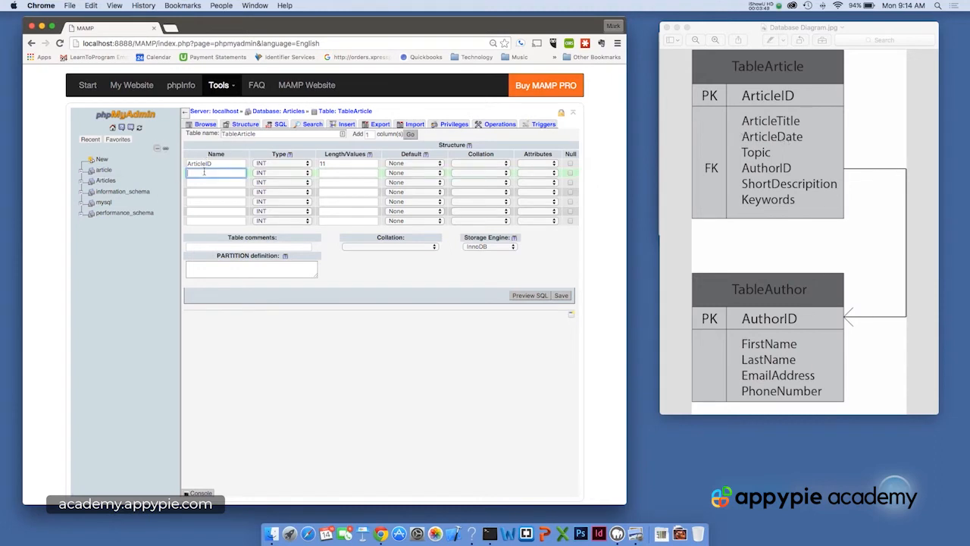
pyautogui.write('ArticleTitle')
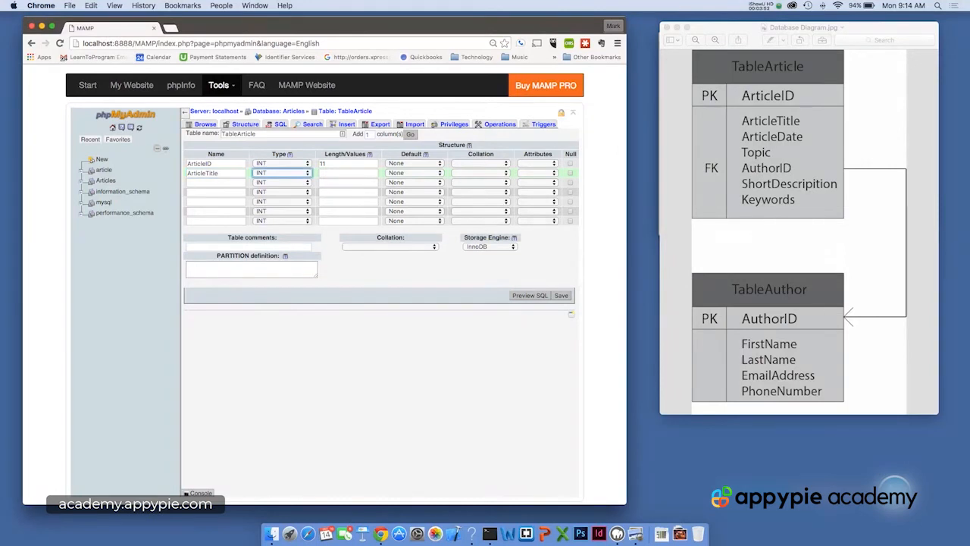
pyautogui.click(282, 172)
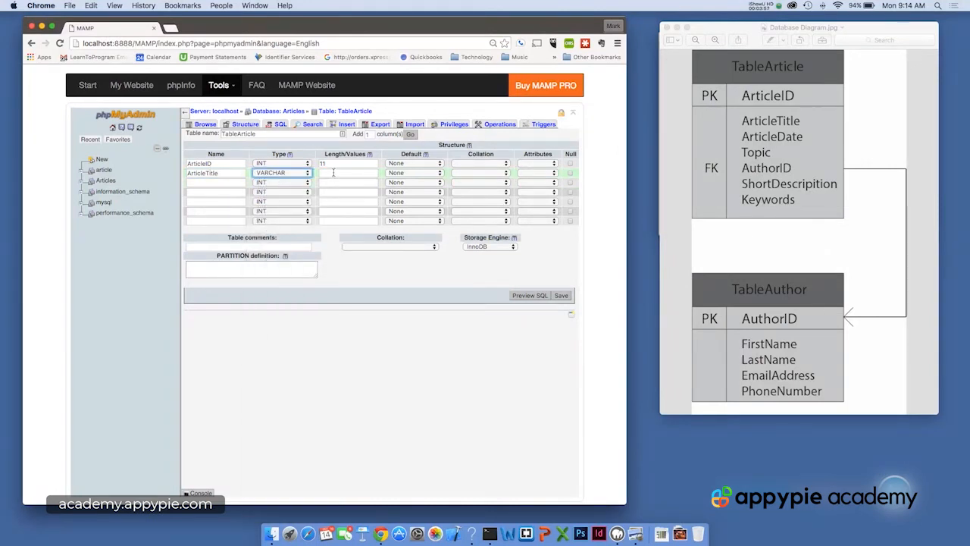
pyautogui.write('255')
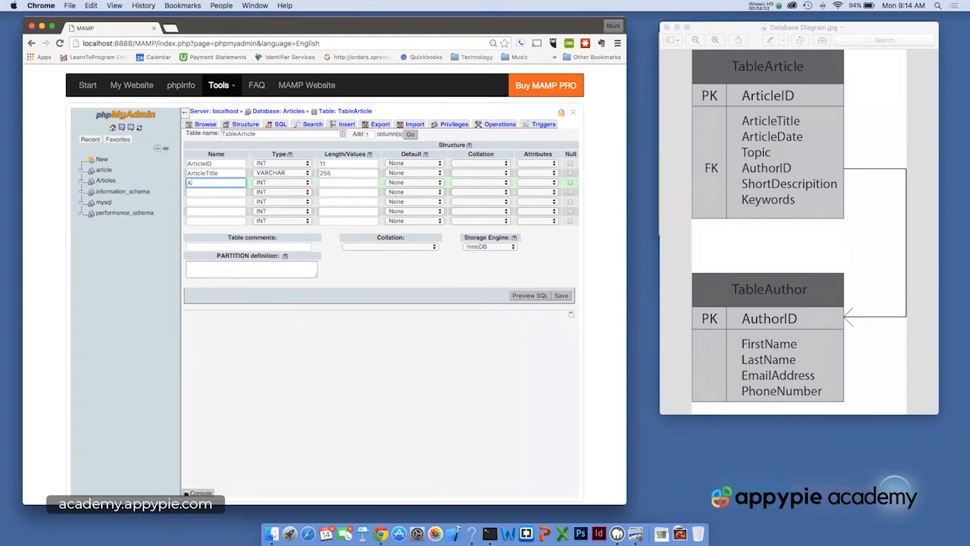
pyautogui.write('ArticleDate')
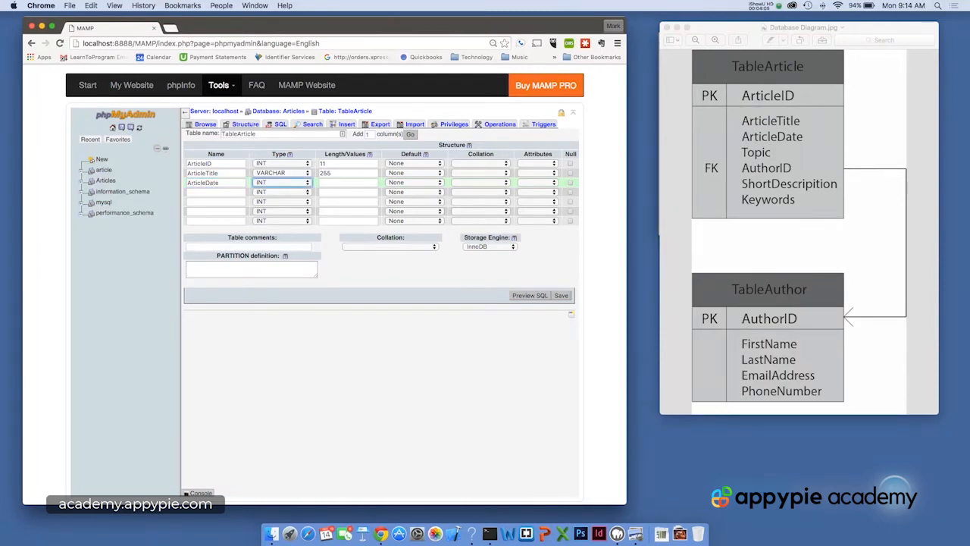
pyautogui.click(280, 182)
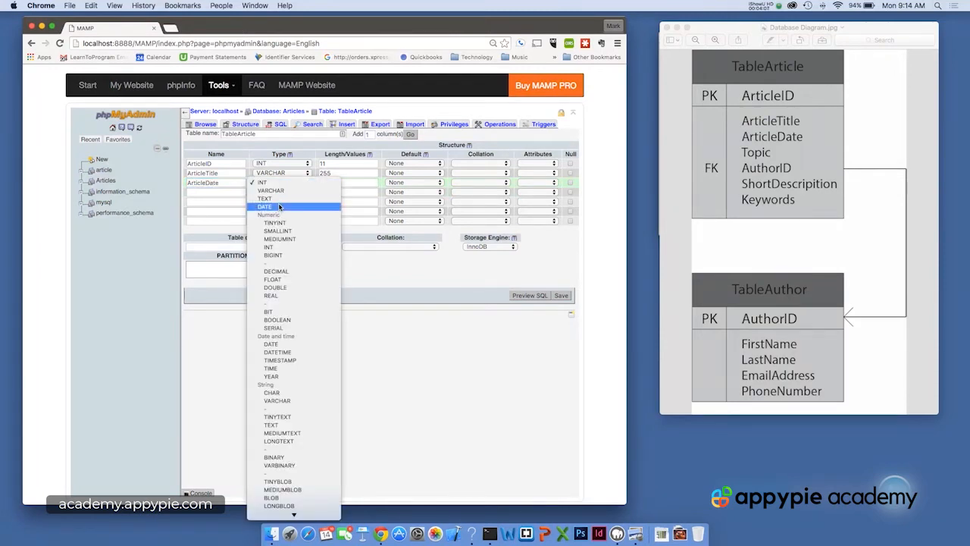
pyautogui.click(264, 206)
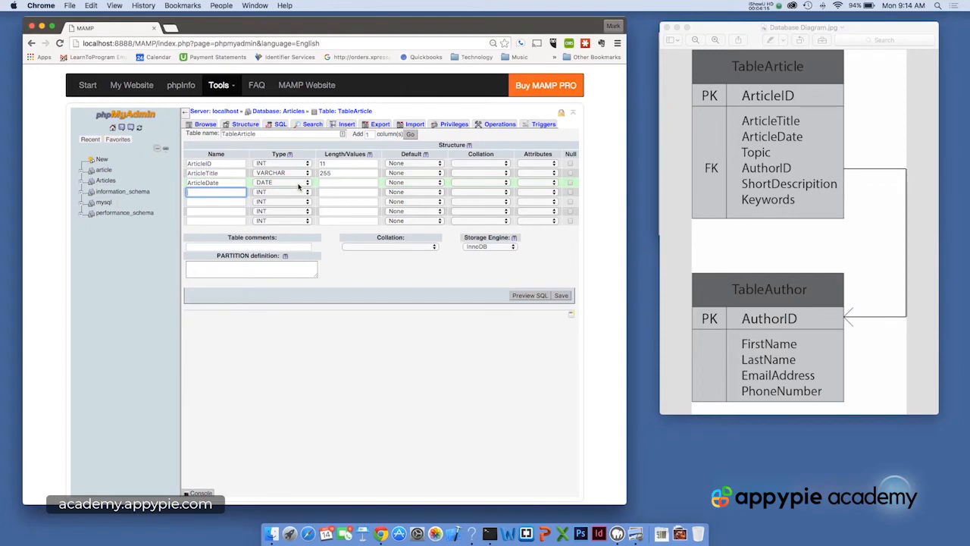
# Add Topic, Author and ShortDescription columns, making ShortDescription TEXT of length 1028.
pyautogui.write('Topic')
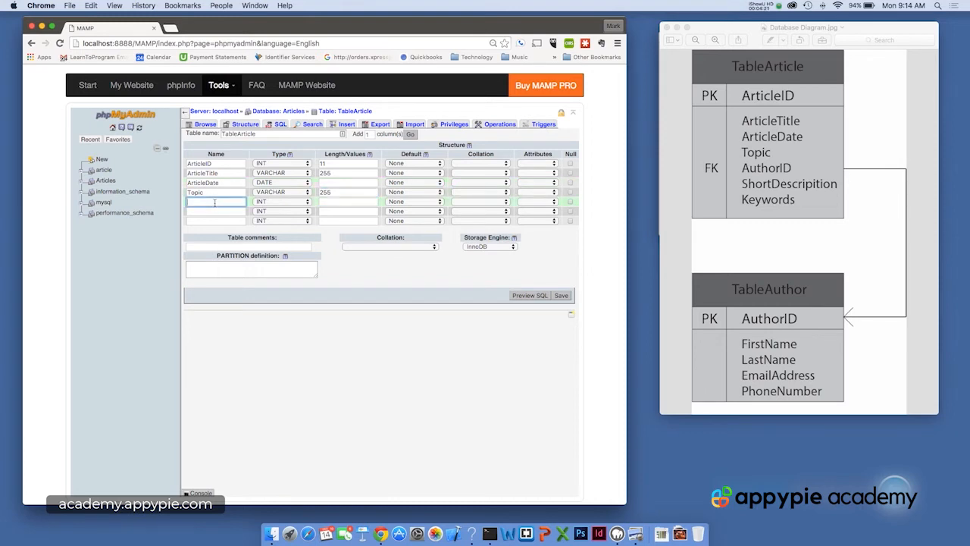
pyautogui.write('AuthorID')
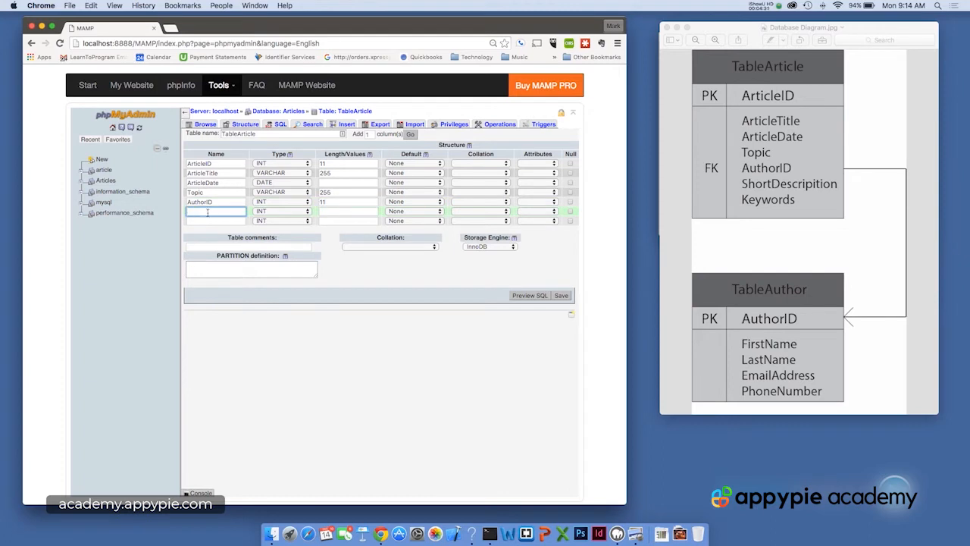
pyautogui.write('ShortDescription')
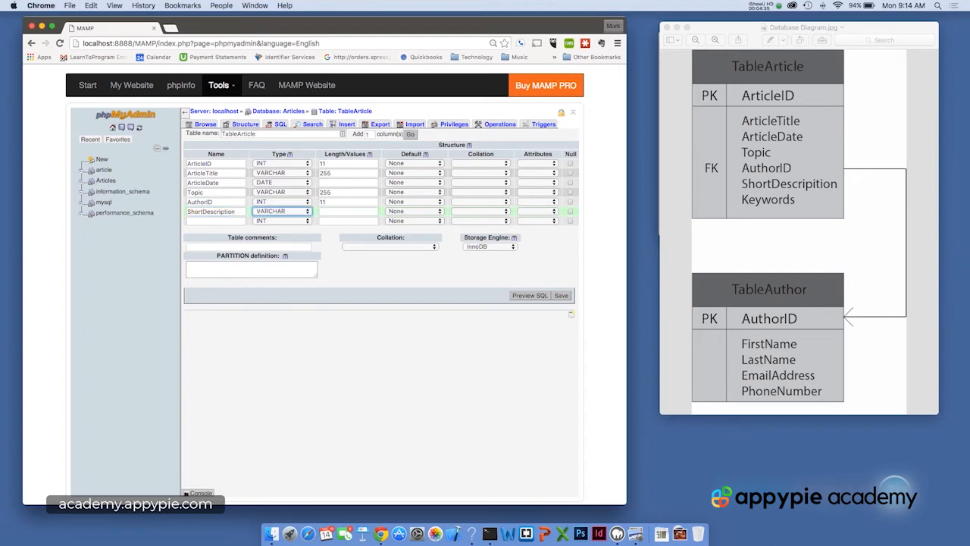
pyautogui.click(280, 210)
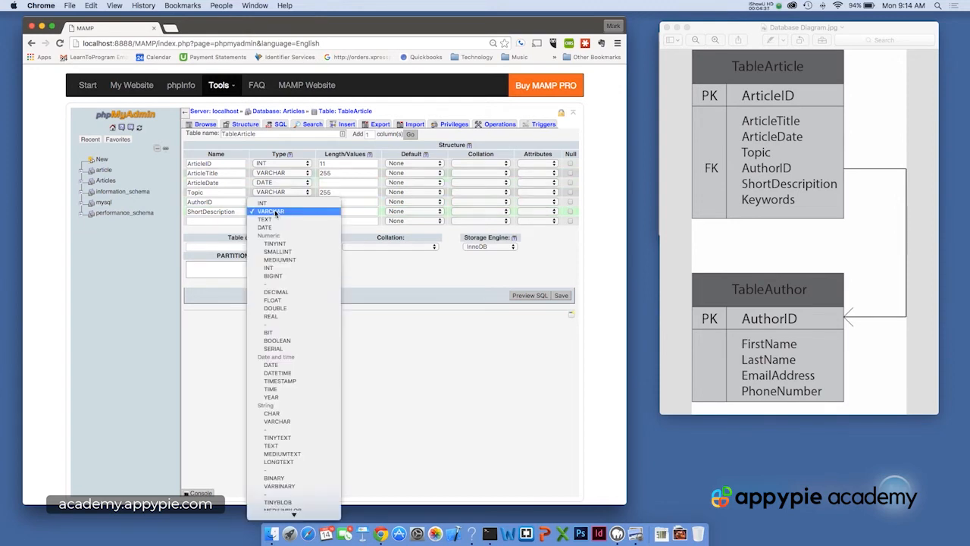
pyautogui.moveTo(275, 218)
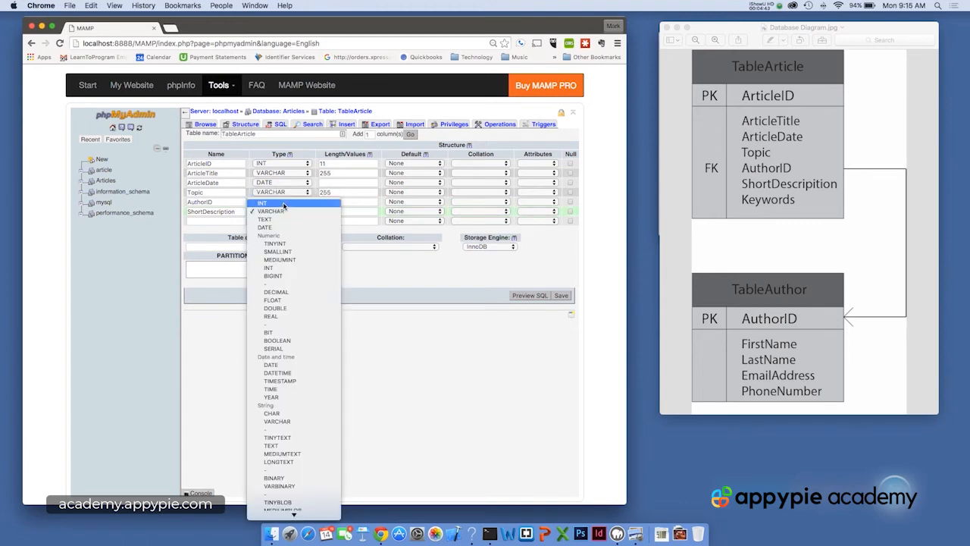
pyautogui.moveTo(276, 211)
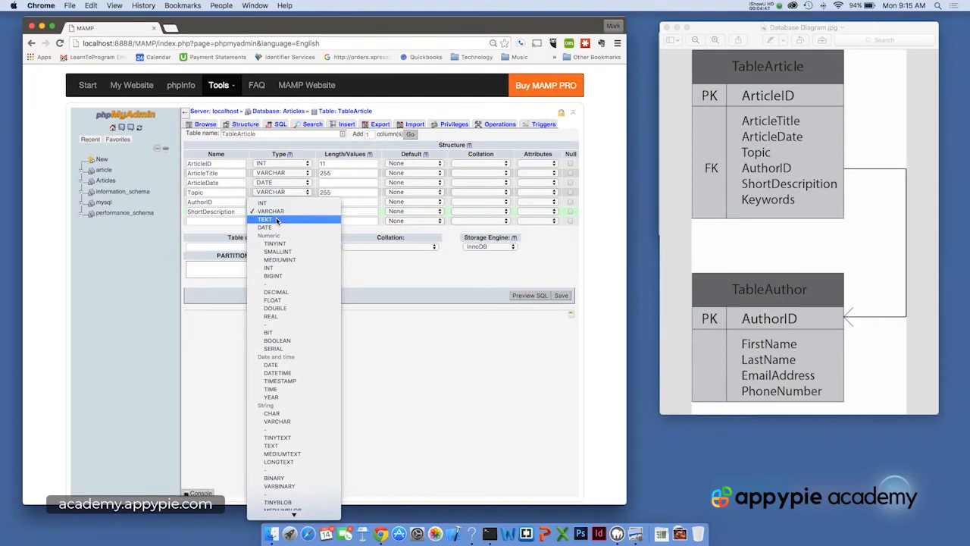
pyautogui.click(264, 218)
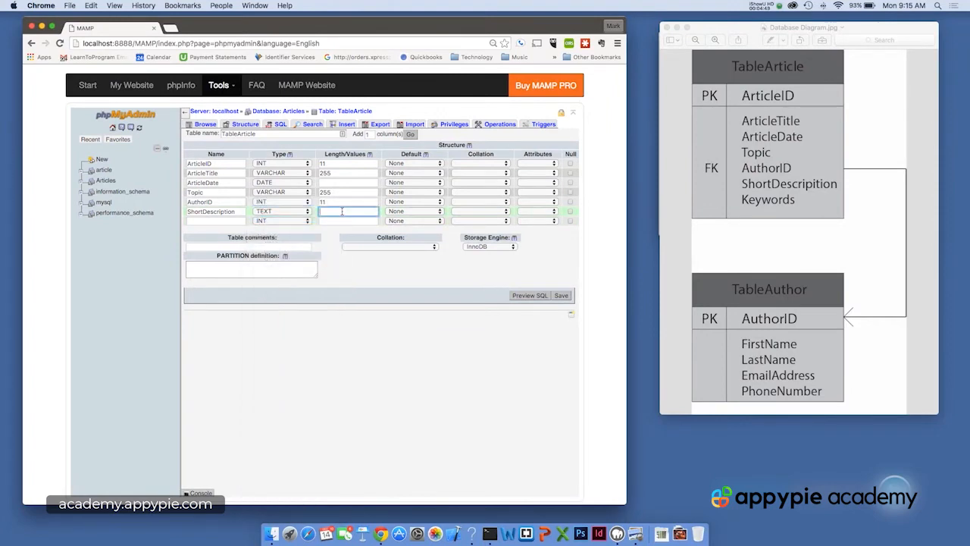
pyautogui.write('1028')
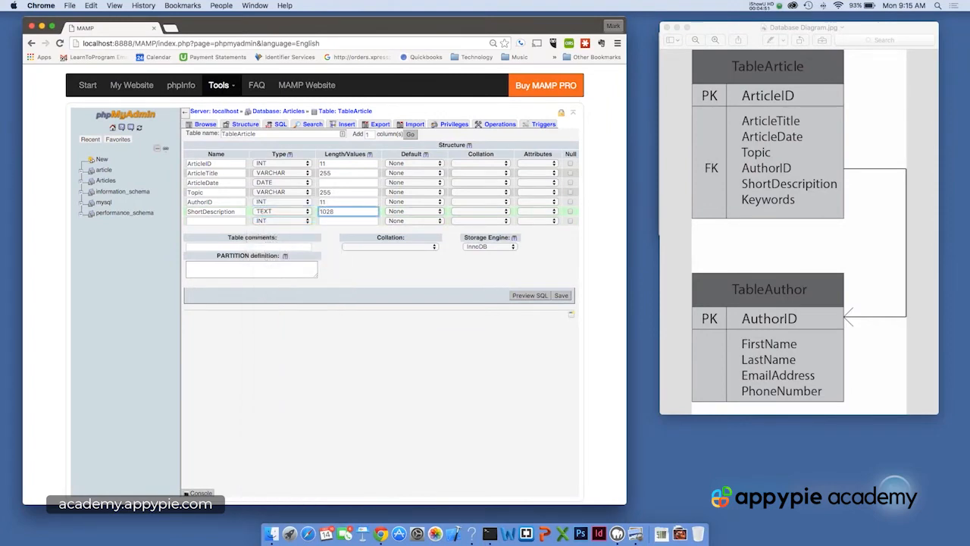
# Add the last column Keywords with length 255 and preview the TableArticle SQL.
pyautogui.click(215, 222)
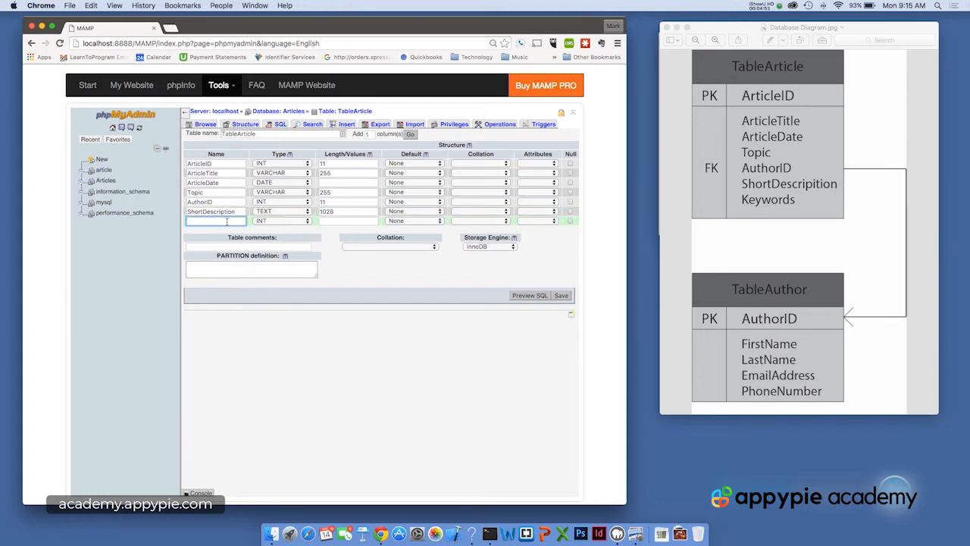
pyautogui.write('Keywords')
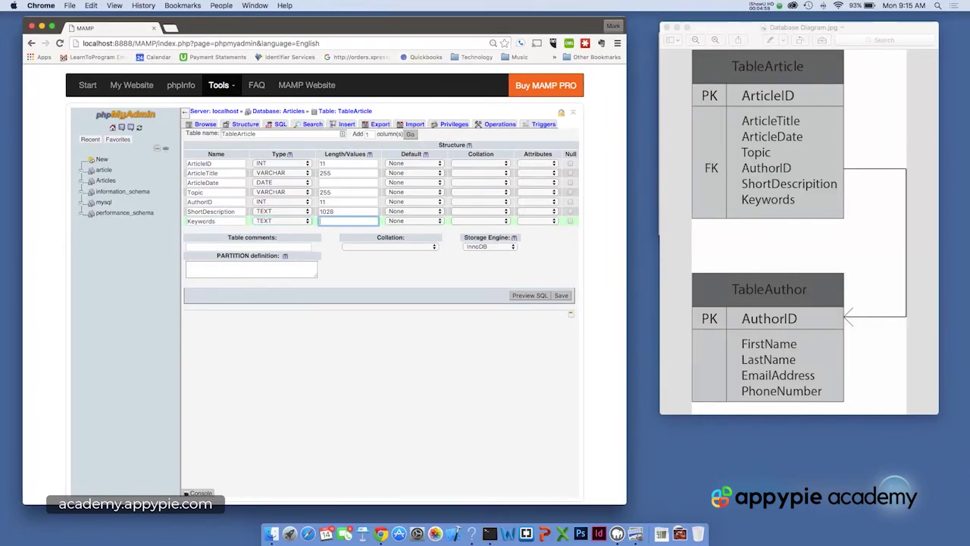
pyautogui.write('255')
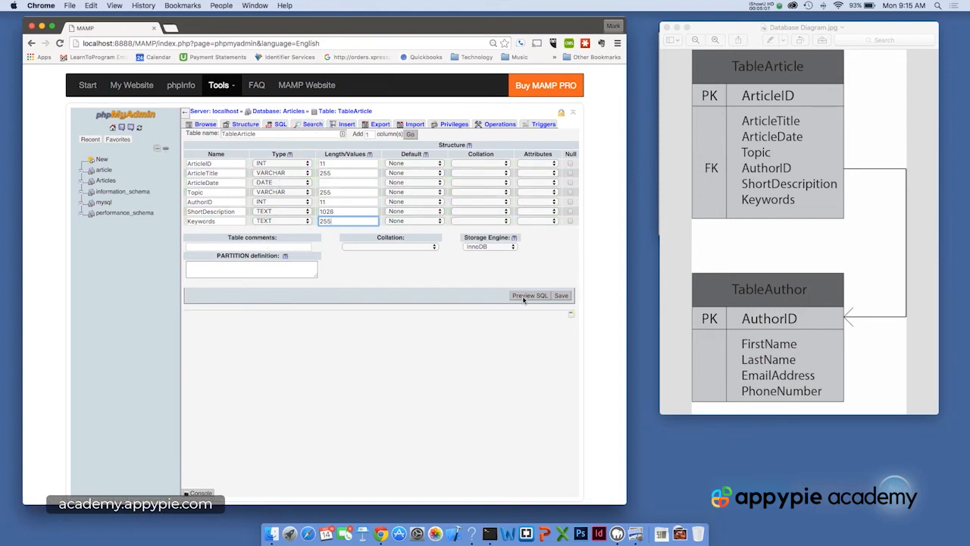
pyautogui.click(530, 294)
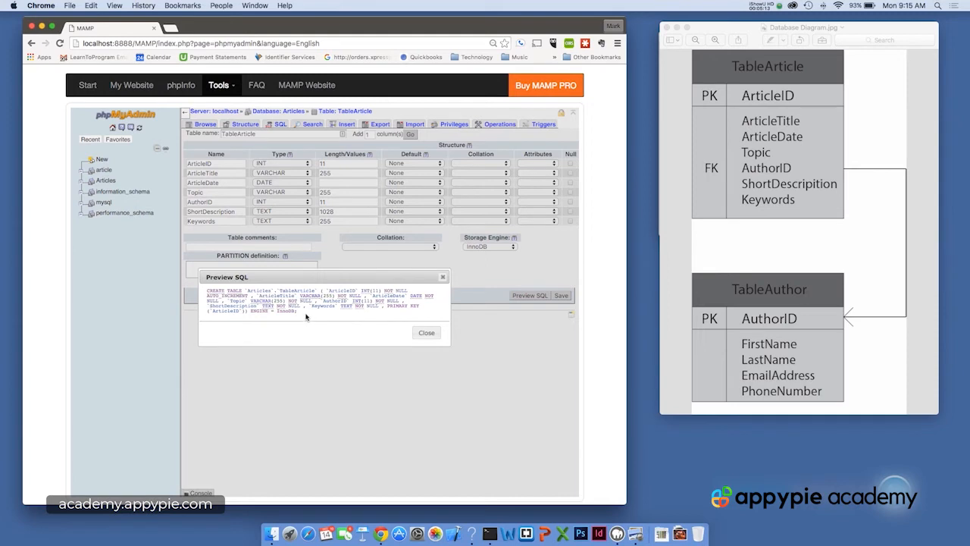
pyautogui.moveTo(276, 292)
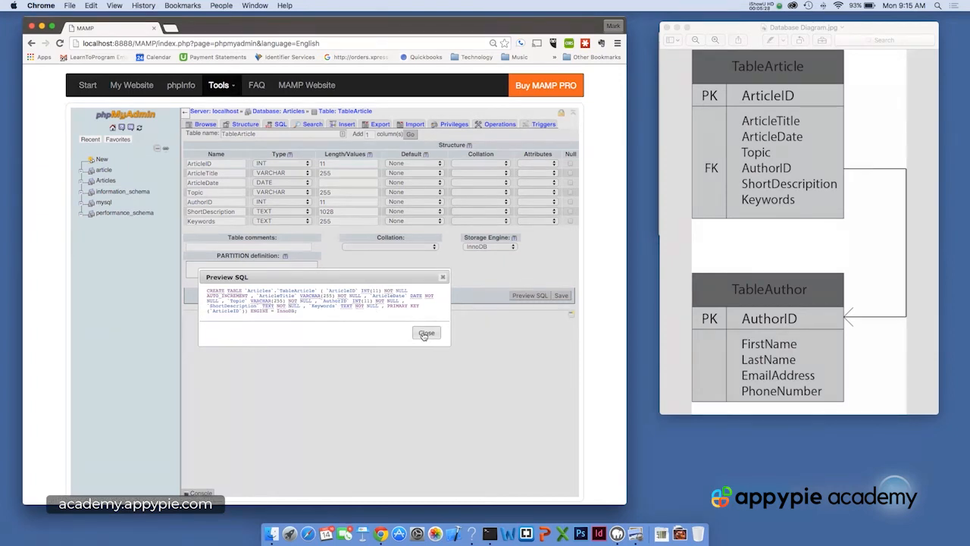
pyautogui.click(428, 334)
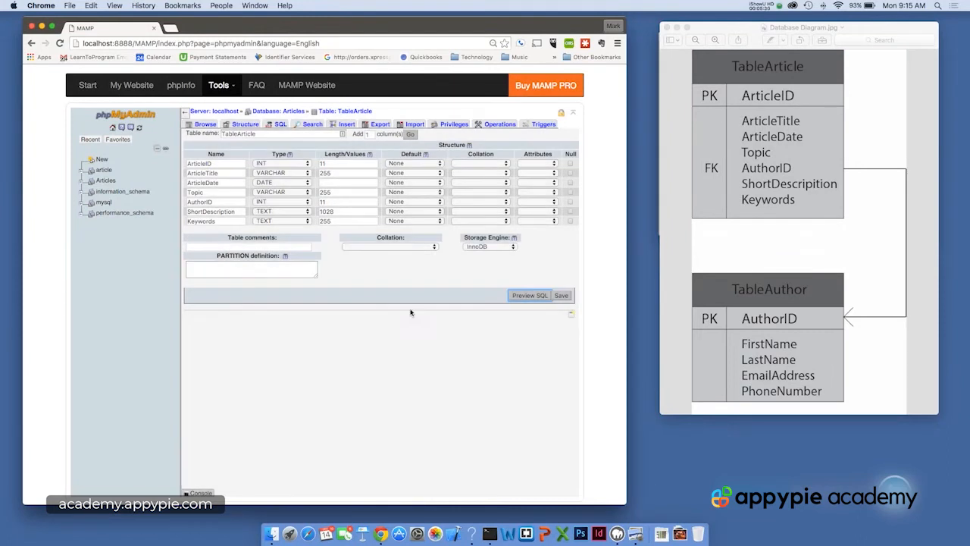
pyautogui.moveTo(470, 230)
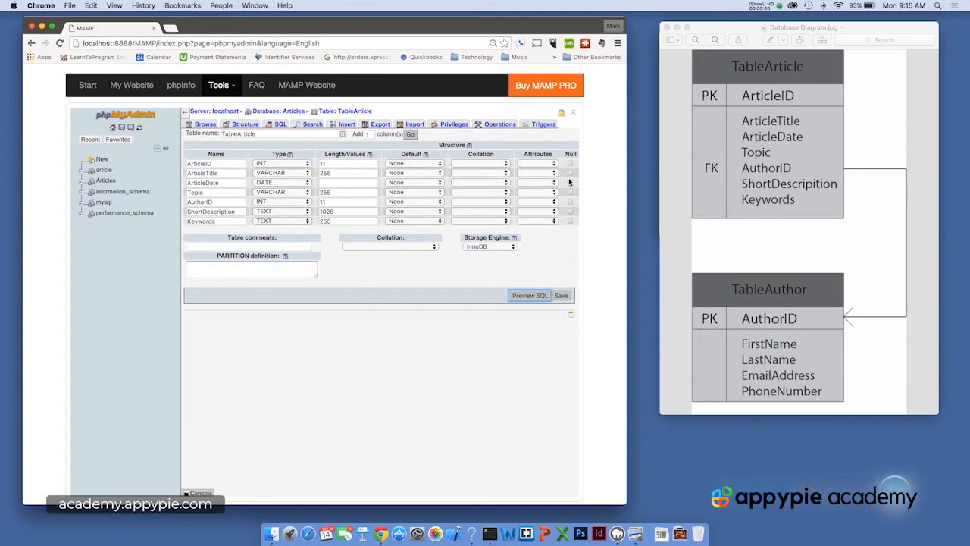
pyautogui.moveTo(577, 211)
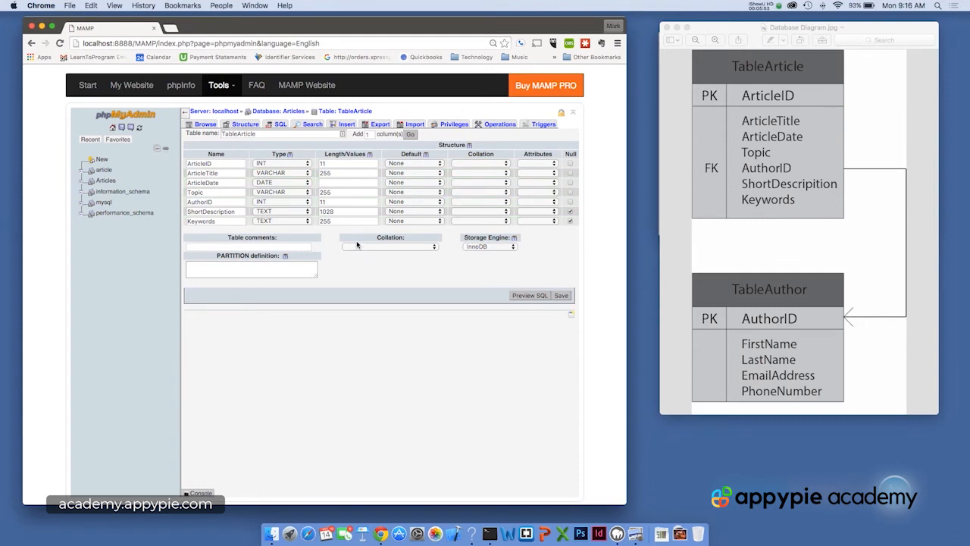
pyautogui.moveTo(449, 261)
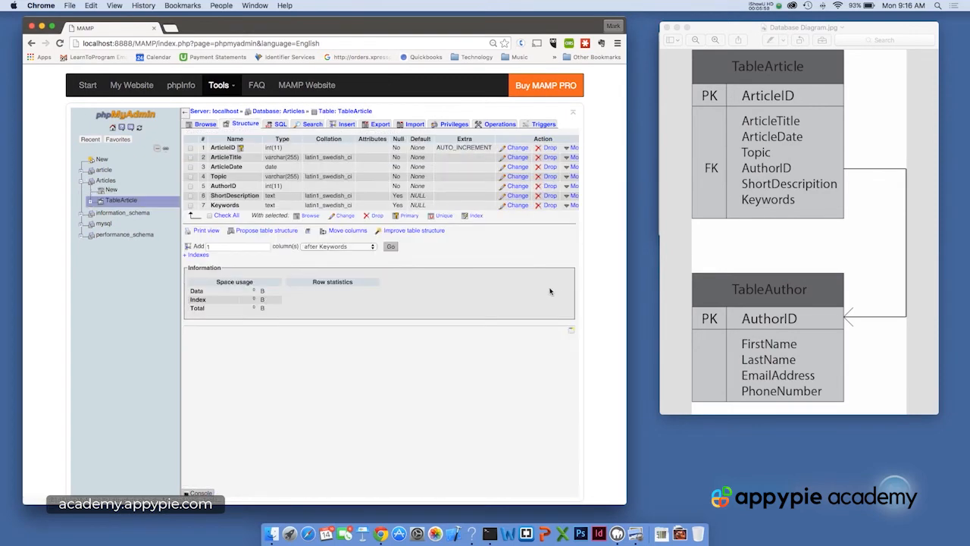
pyautogui.moveTo(261, 176)
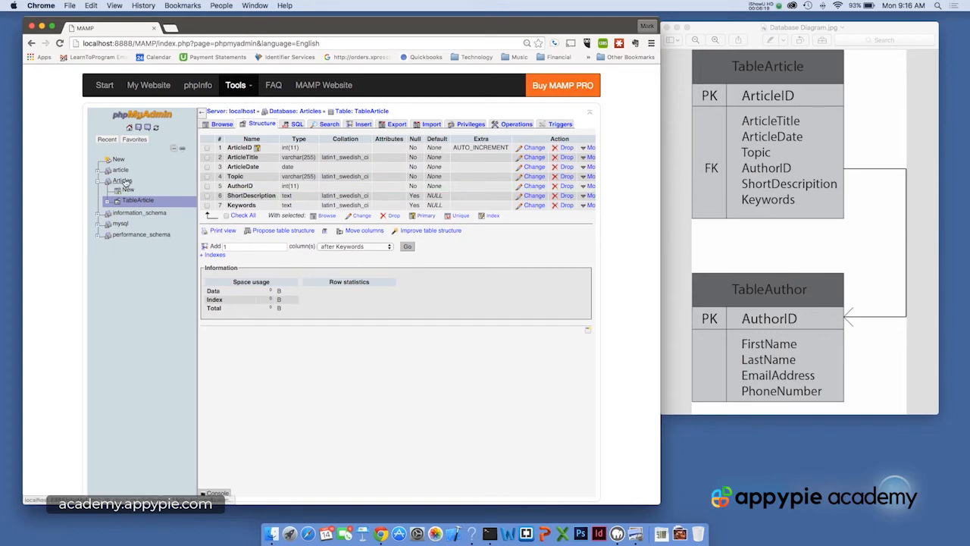
pyautogui.moveTo(150, 205)
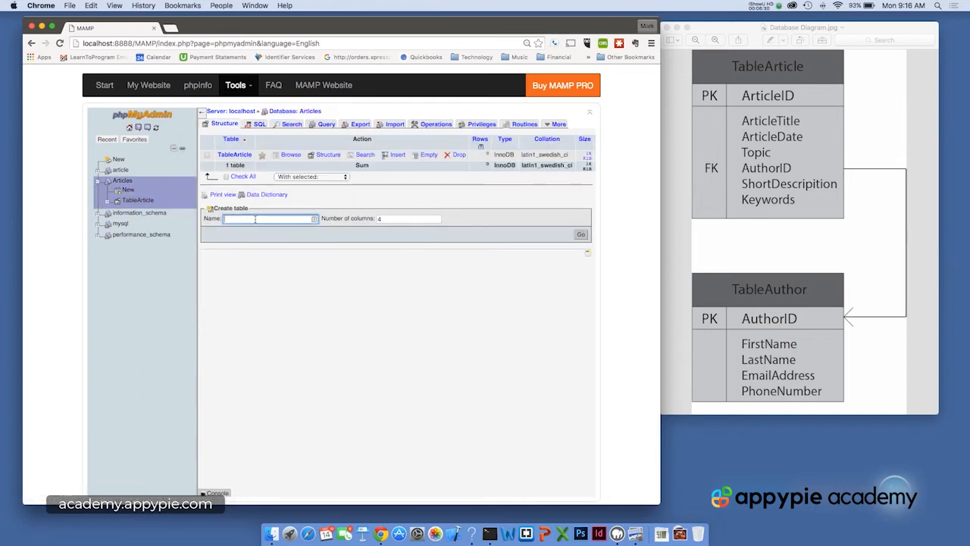
# Submit a new table named TableAuthor with five columns in the Articles database.
pyautogui.write('TableAuthor')
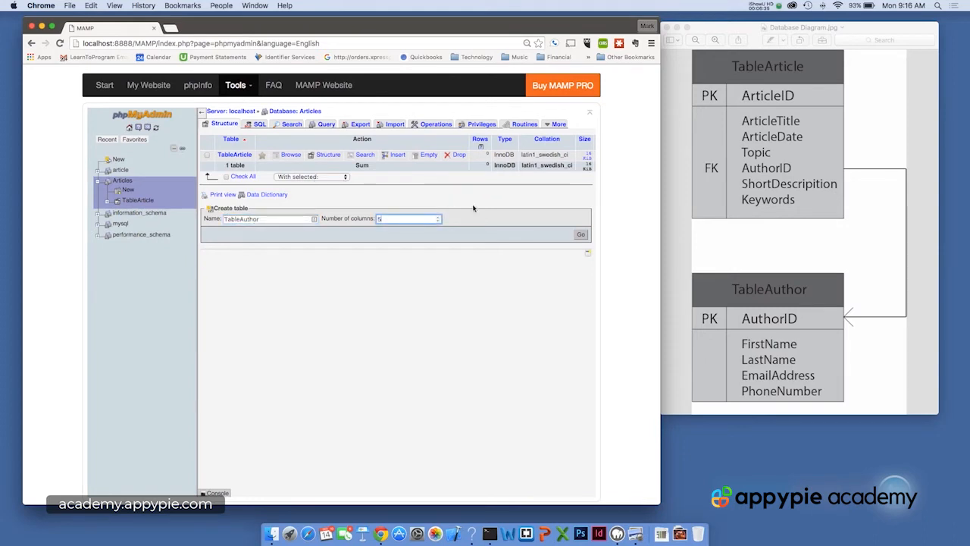
pyautogui.click(580, 234)
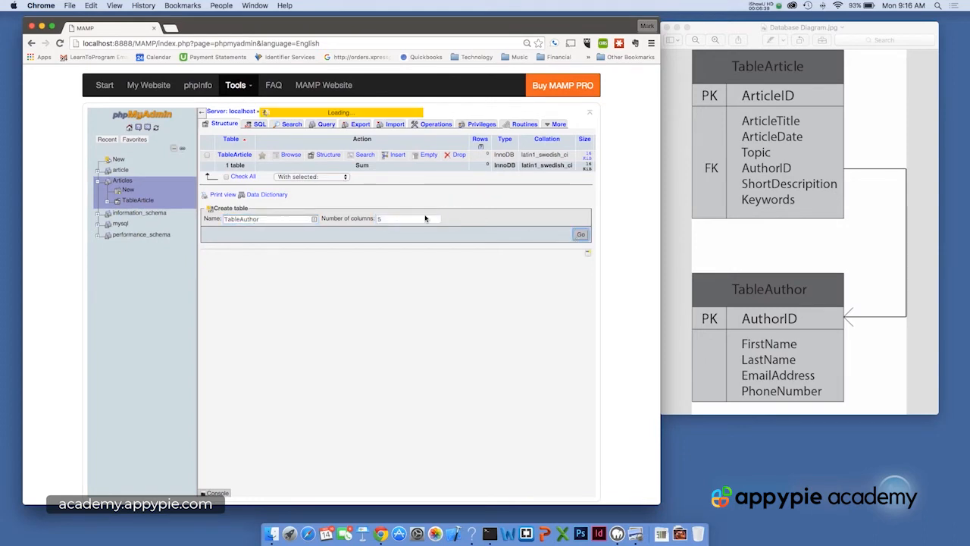
pyautogui.click(581, 233)
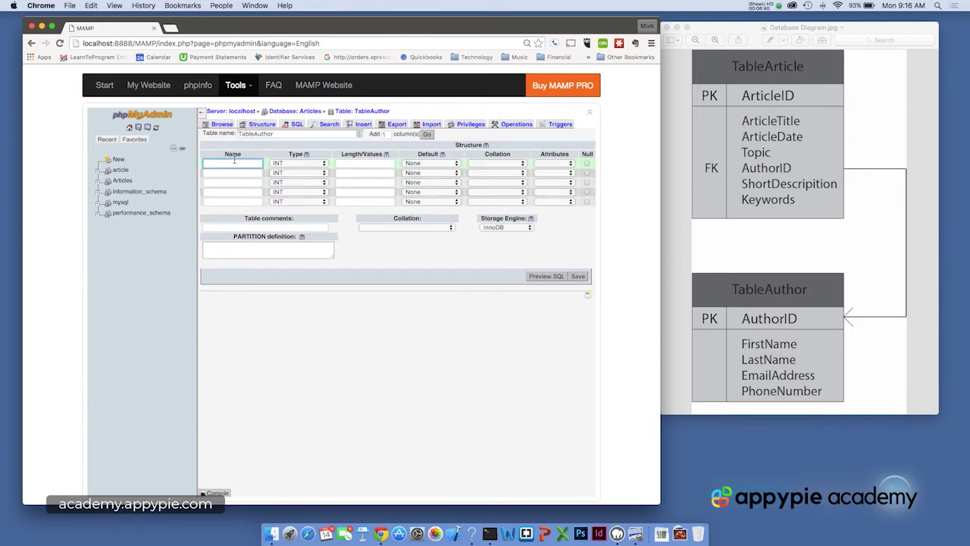
# Define AuthorID as the auto-incrementing PRIMARY key column.
pyautogui.write('AuthorID')
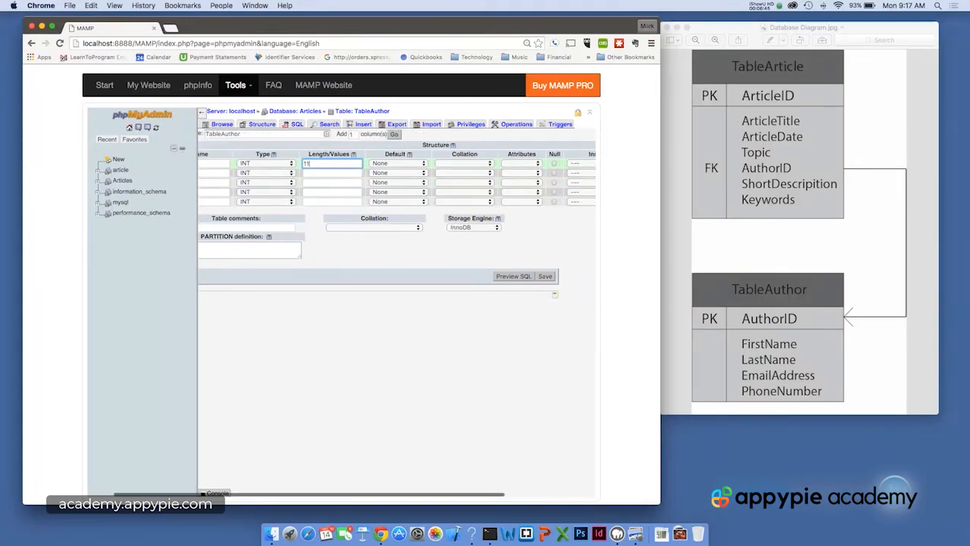
pyautogui.hscroll(3)
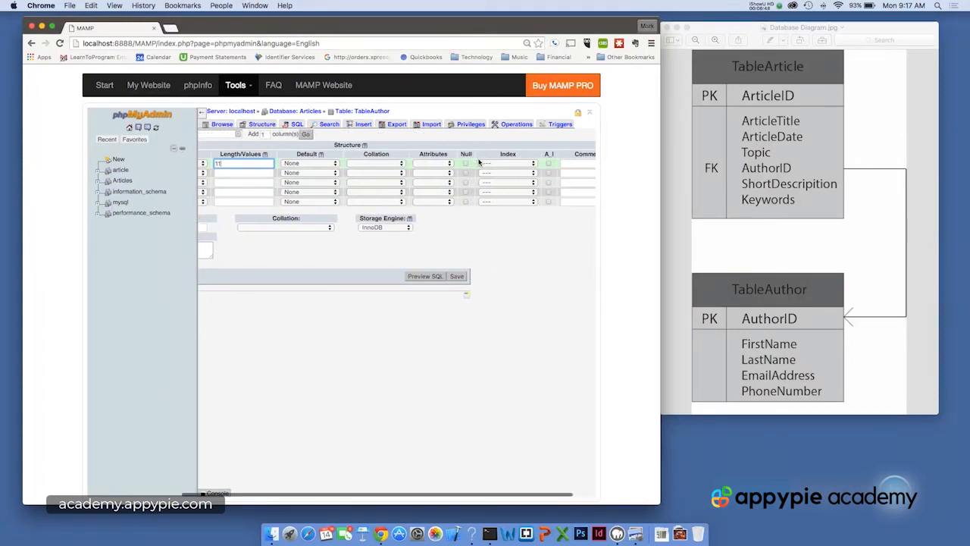
pyautogui.click(508, 164)
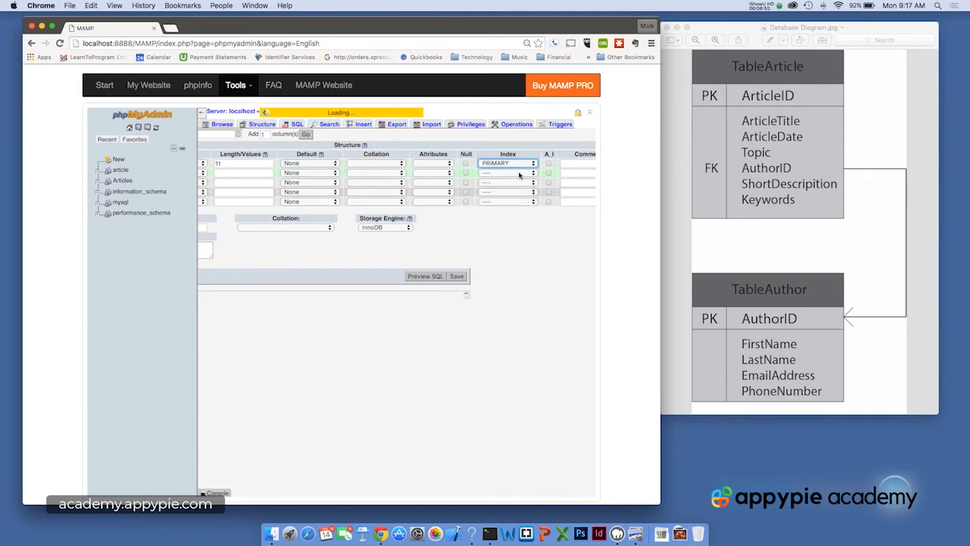
pyautogui.click(506, 164)
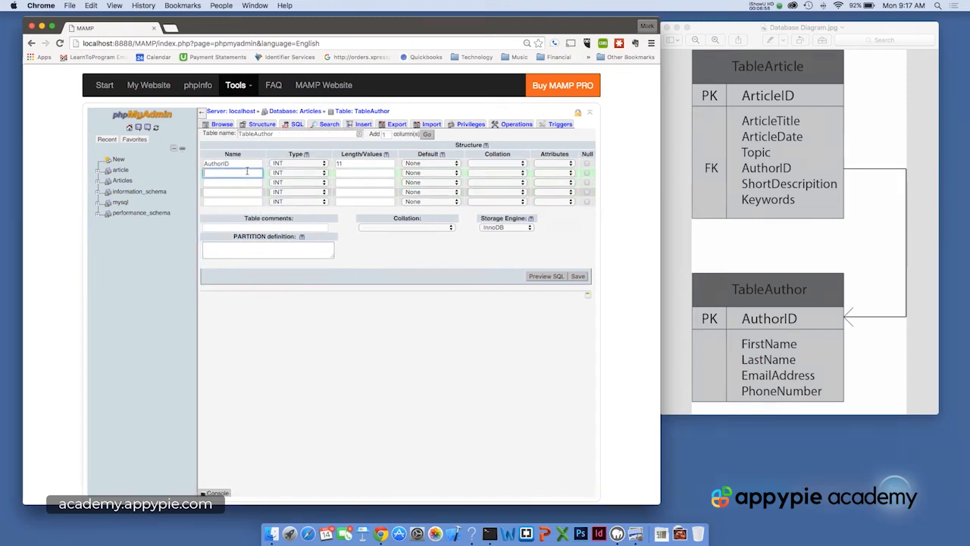
# Add FirstName, LastName, EmailAddress and PhoneNumber as VARCHAR(255) columns.
pyautogui.write('FirstName')
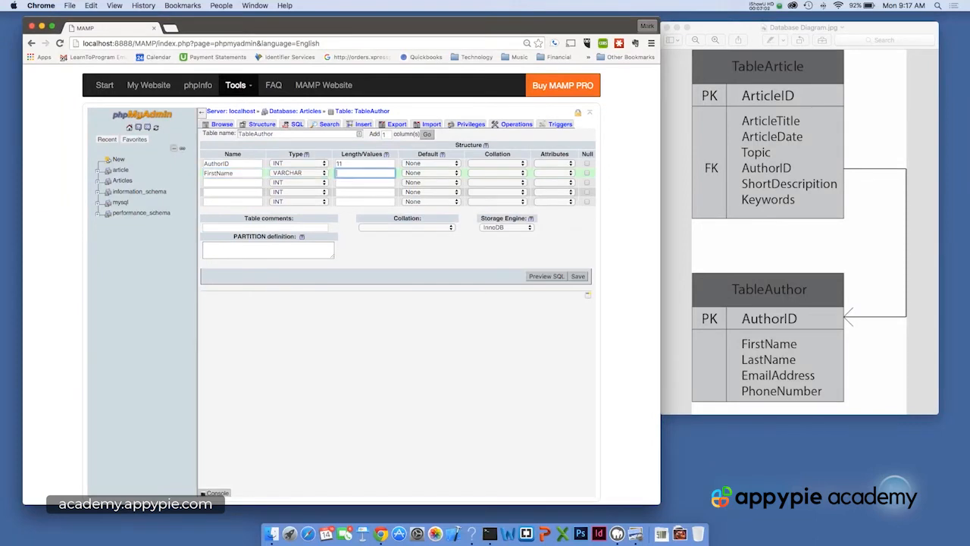
pyautogui.write('255')
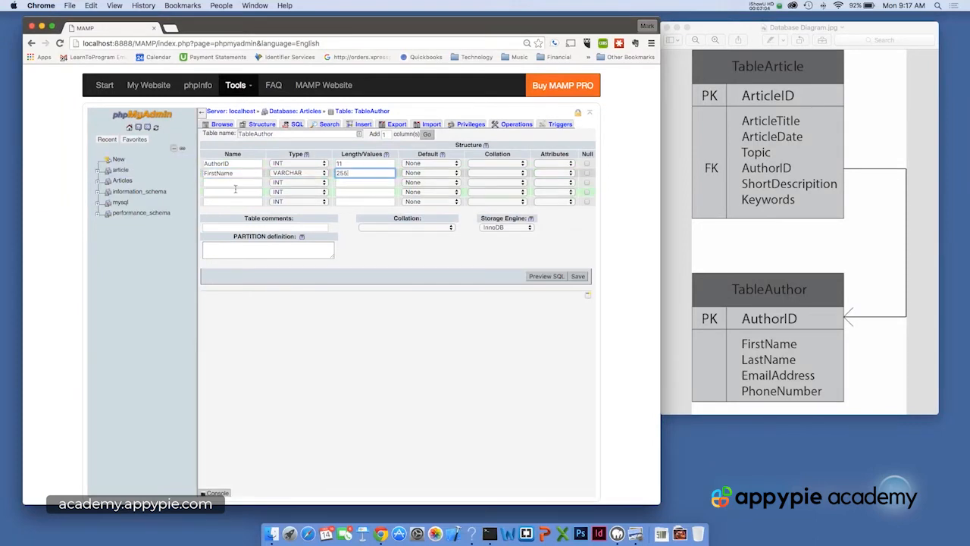
pyautogui.write('LastName')
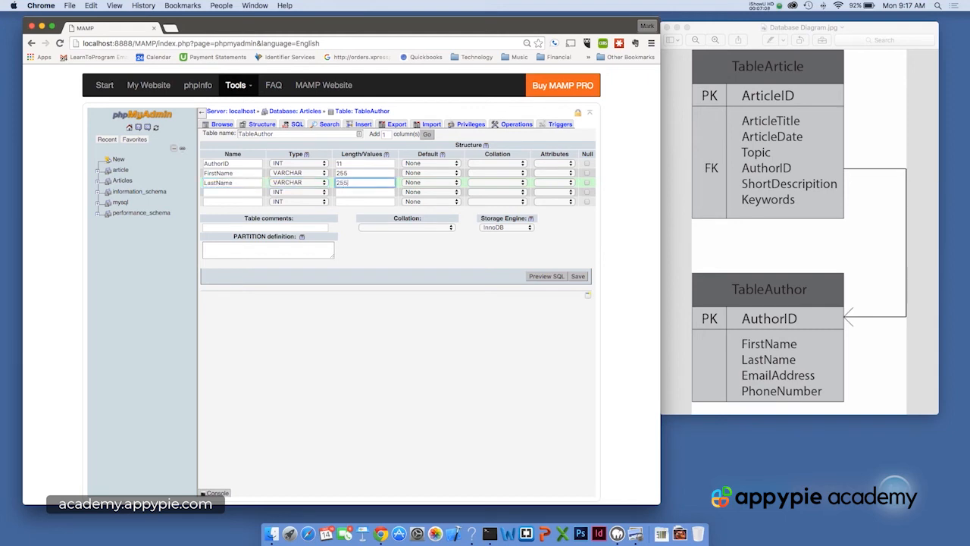
pyautogui.click(231, 191)
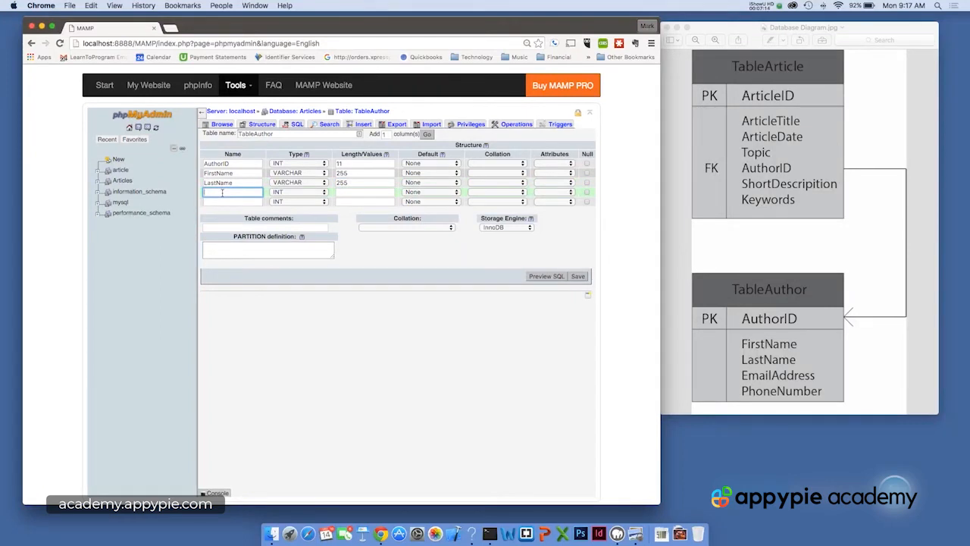
pyautogui.write('EmailID')
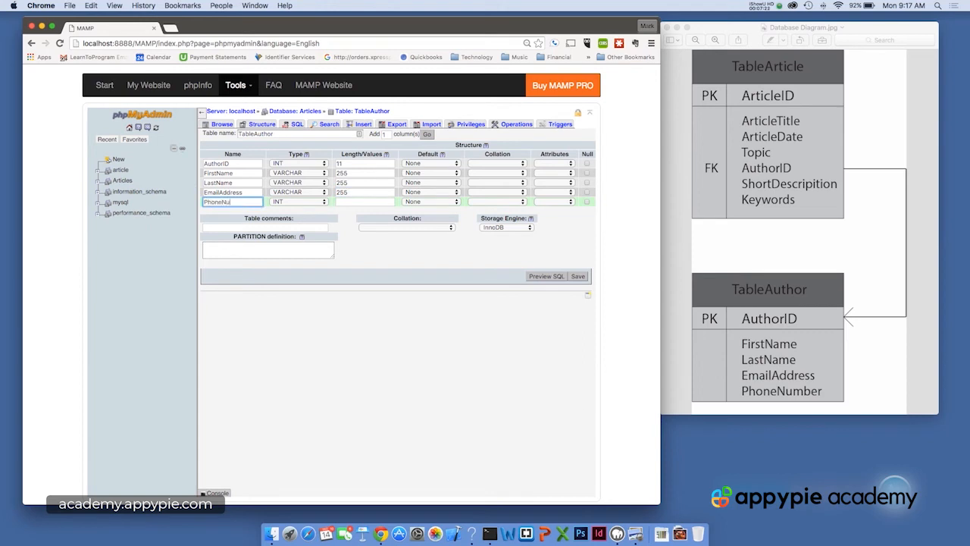
pyautogui.click(297, 202)
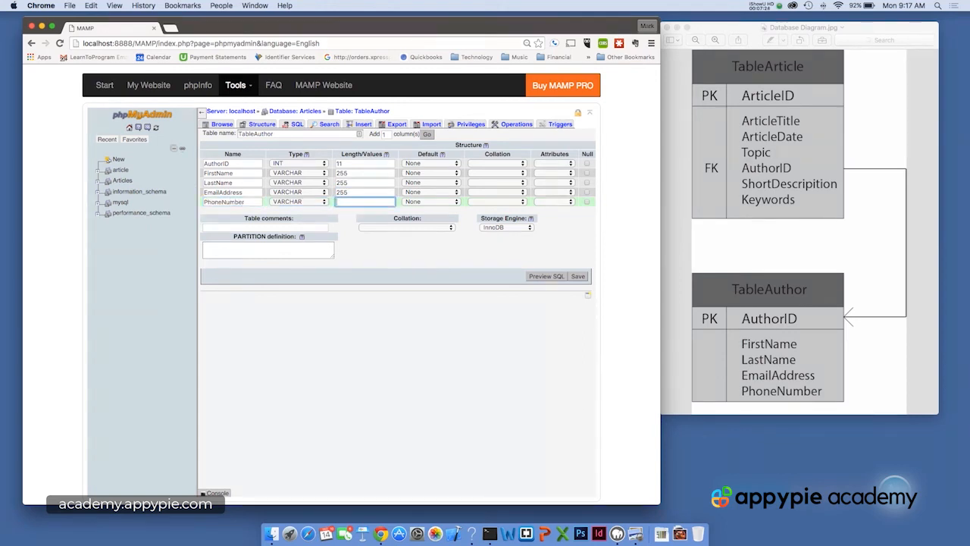
pyautogui.write('255')
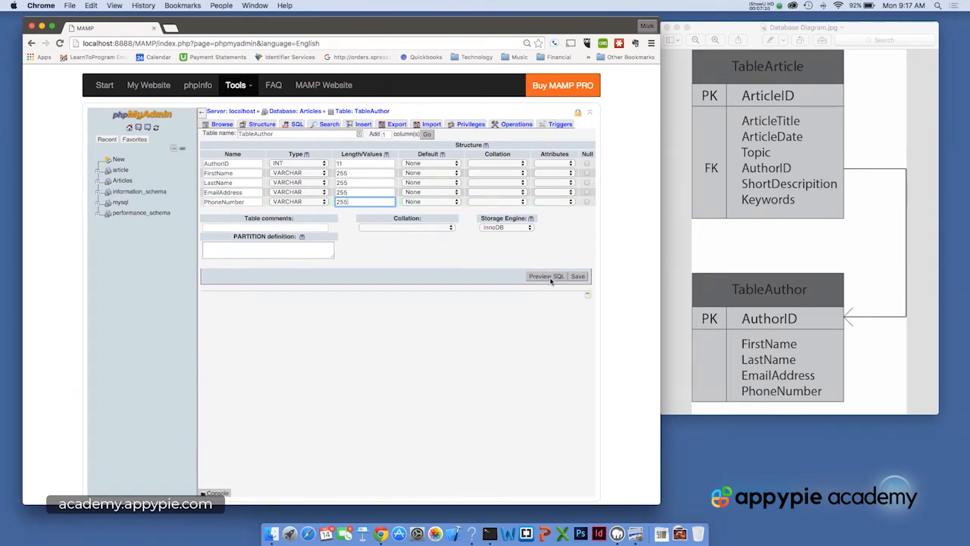
# Preview the SQL that creates TableAuthor and close it.
pyautogui.click(546, 276)
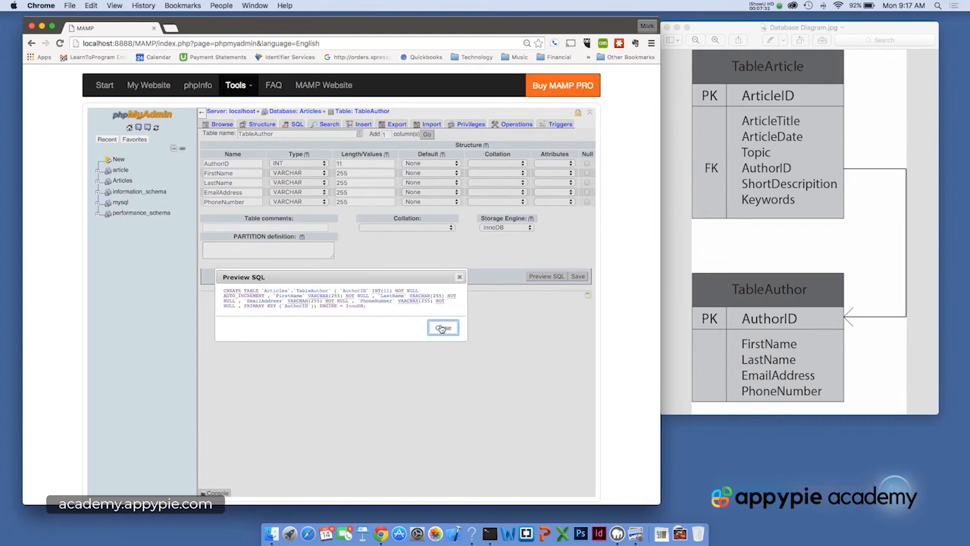
pyautogui.click(442, 327)
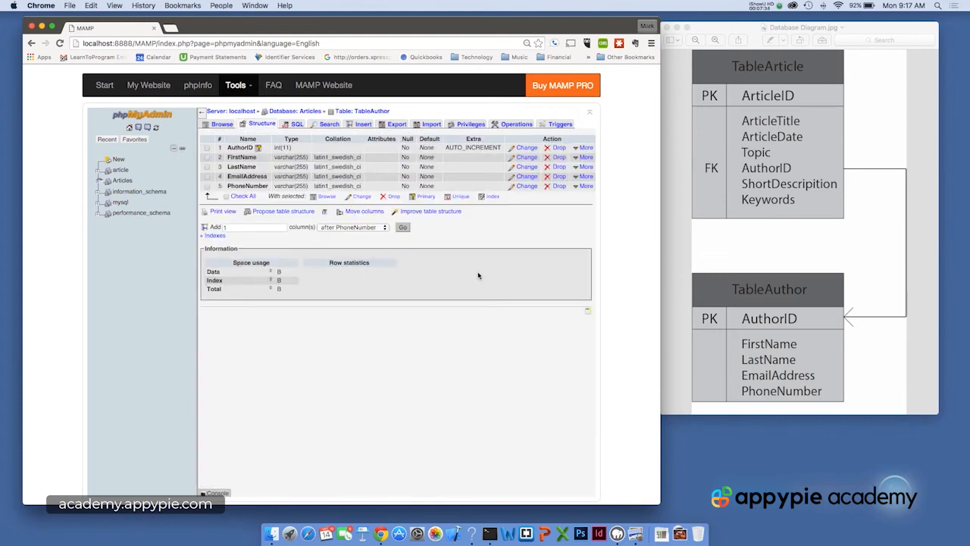
# Return to the Articles table list and browse TableAuthor, which shows zero rows.
pyautogui.click(309, 110)
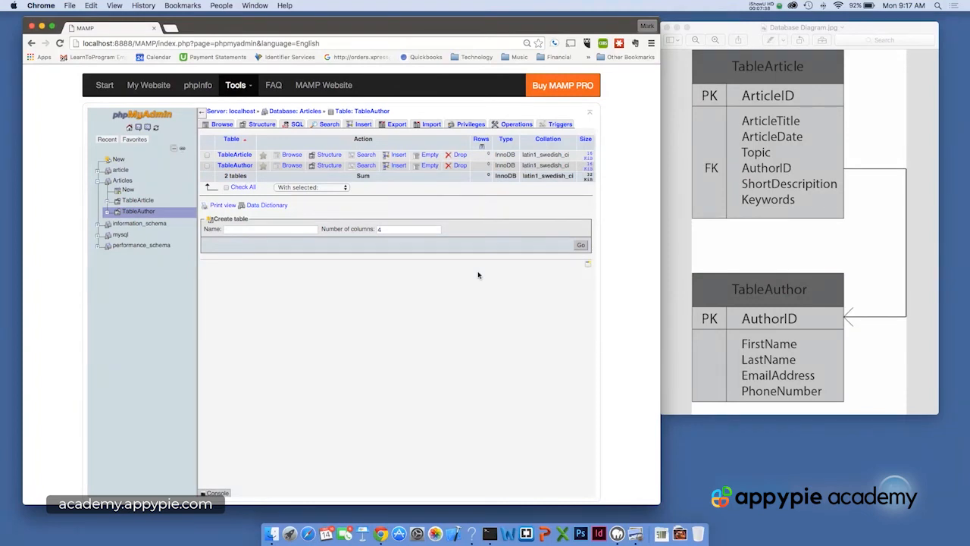
pyautogui.moveTo(472, 274)
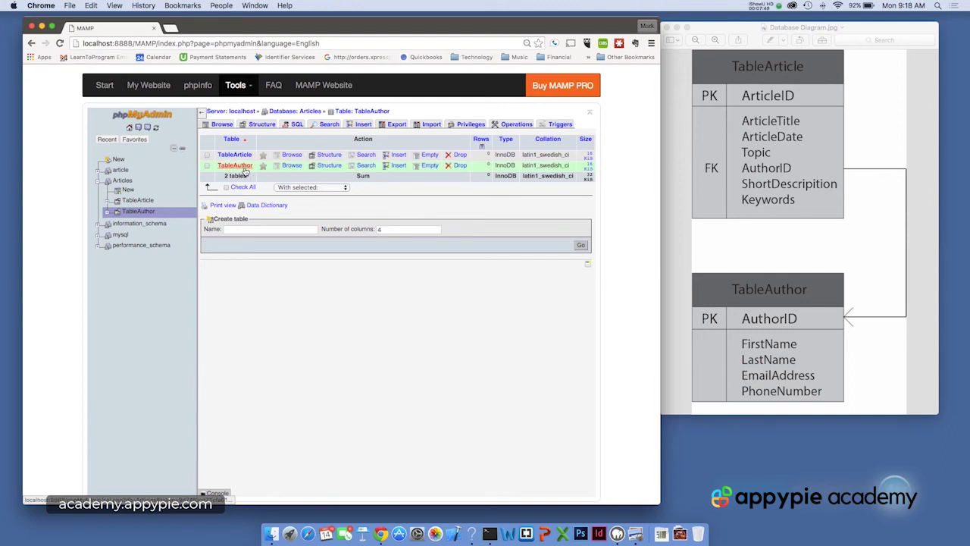
pyautogui.click(329, 165)
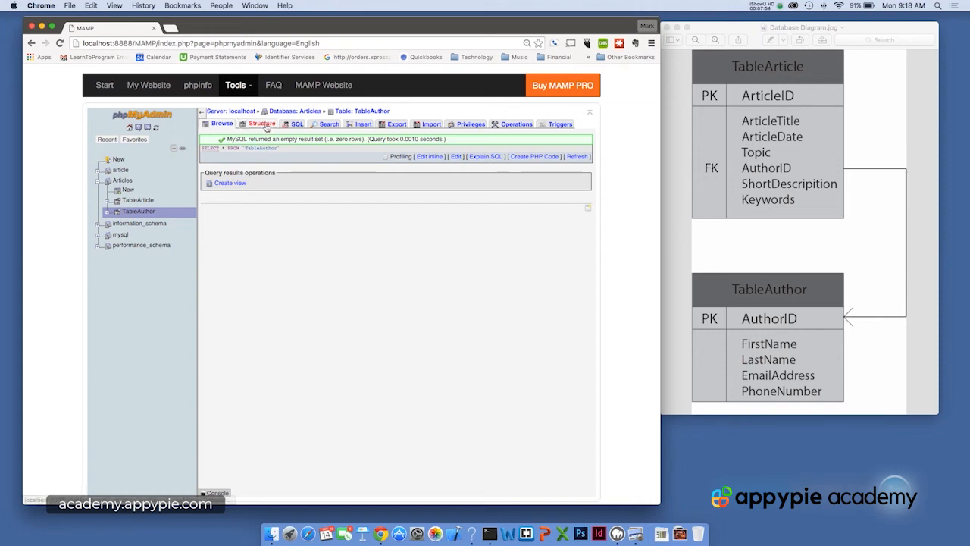
# In the Insert form, fill two author rows with names, mark@learn email and phone numbers.
pyautogui.click(363, 125)
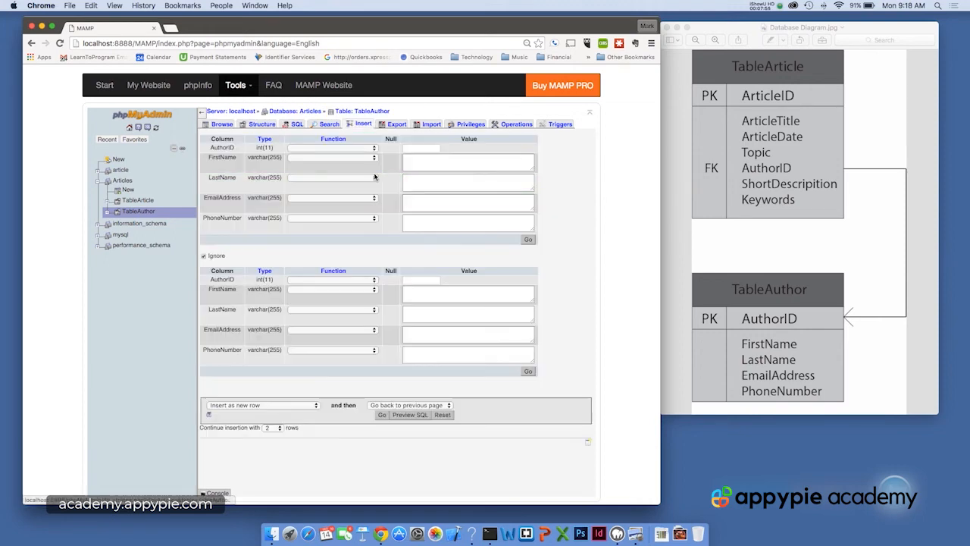
pyautogui.click(467, 161)
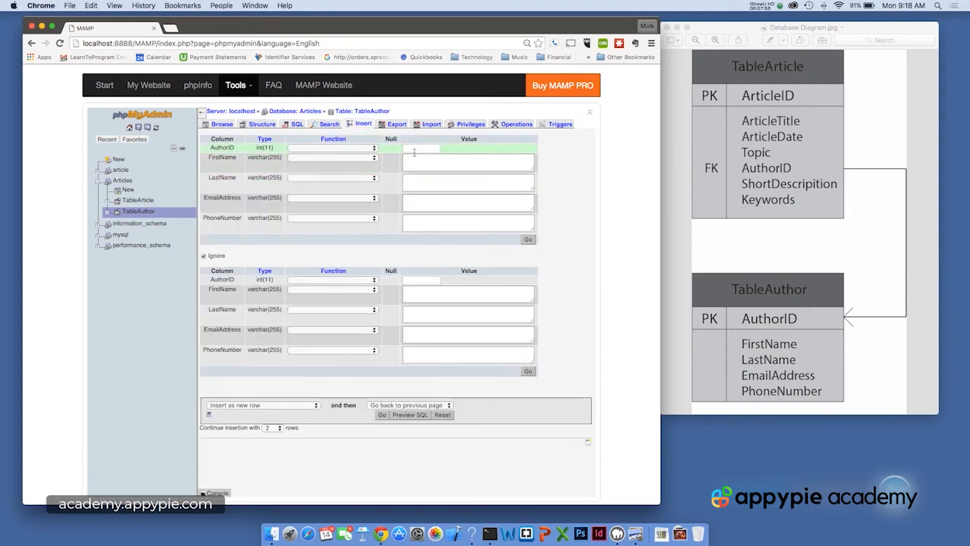
pyautogui.moveTo(360, 148)
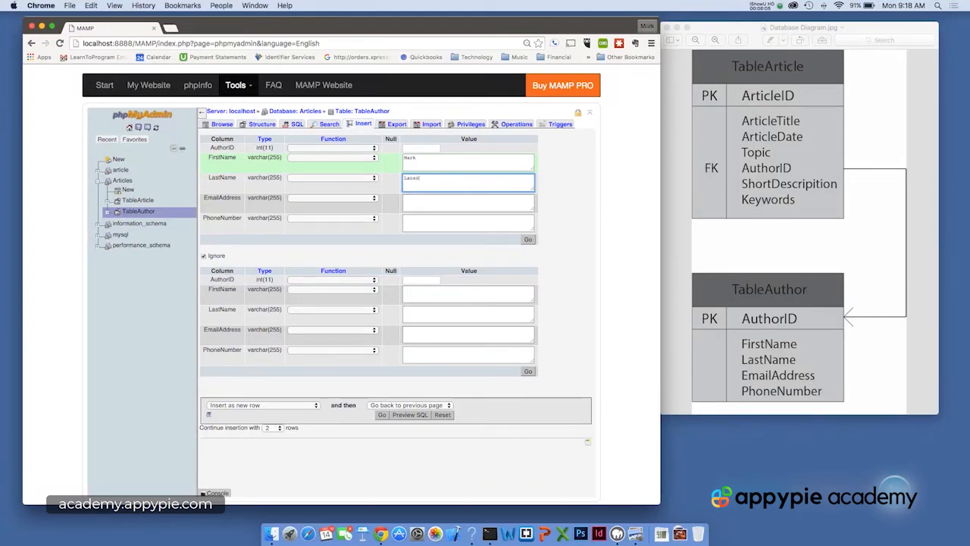
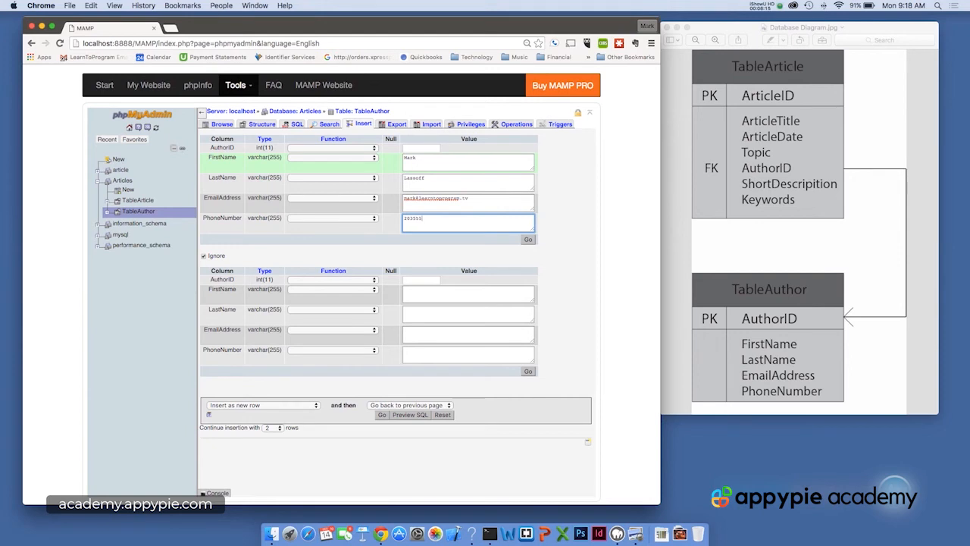
pyautogui.write('1212')
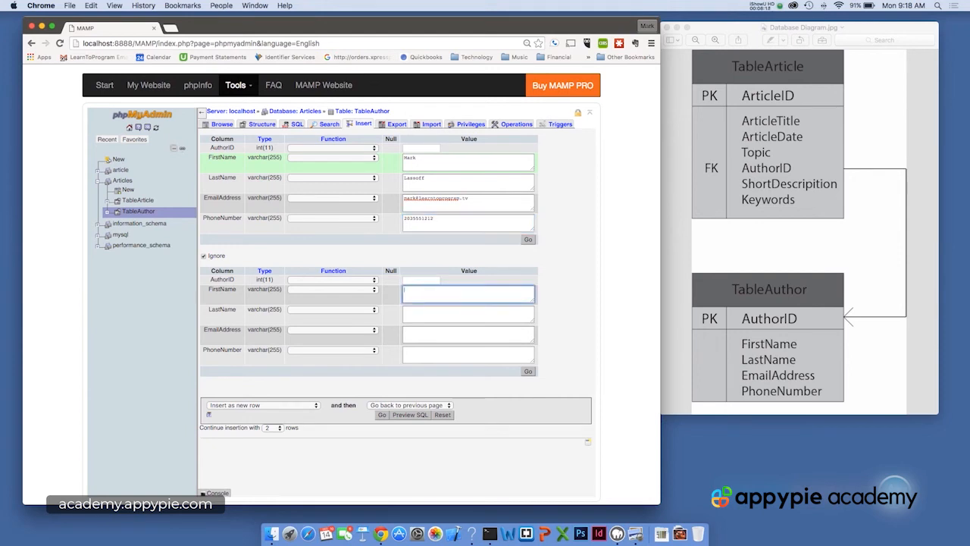
pyautogui.write('5')
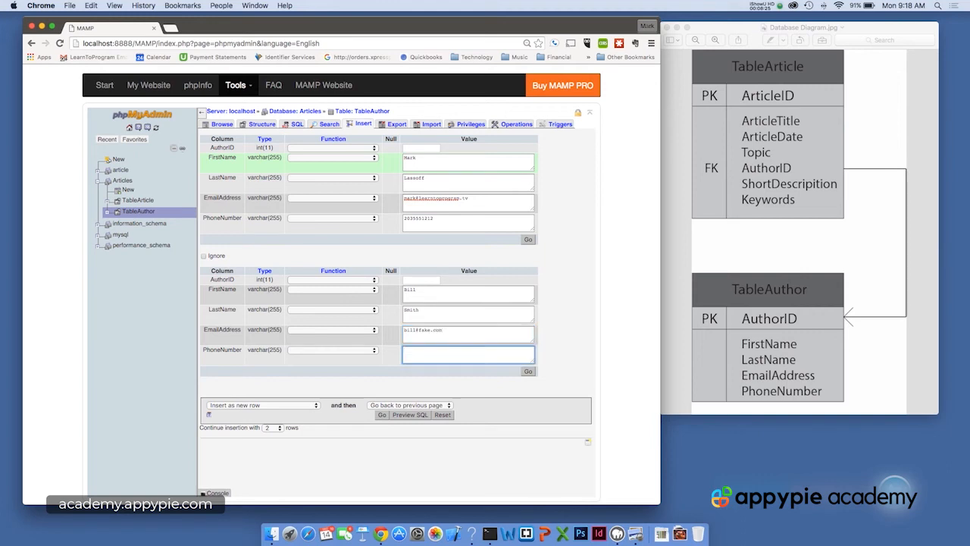
pyautogui.write('2125551212')
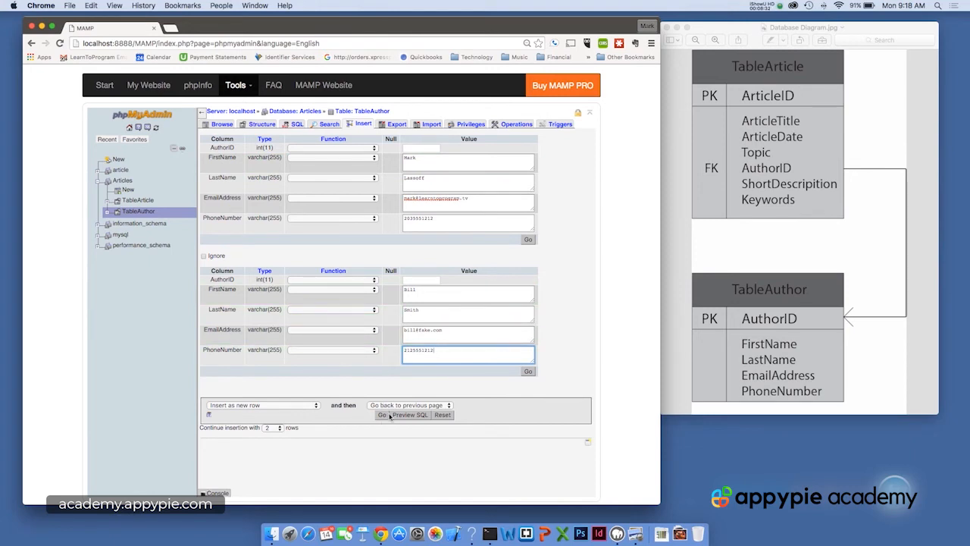
# Preview the INSERT SQL for both author records and dismiss it.
pyautogui.click(409, 415)
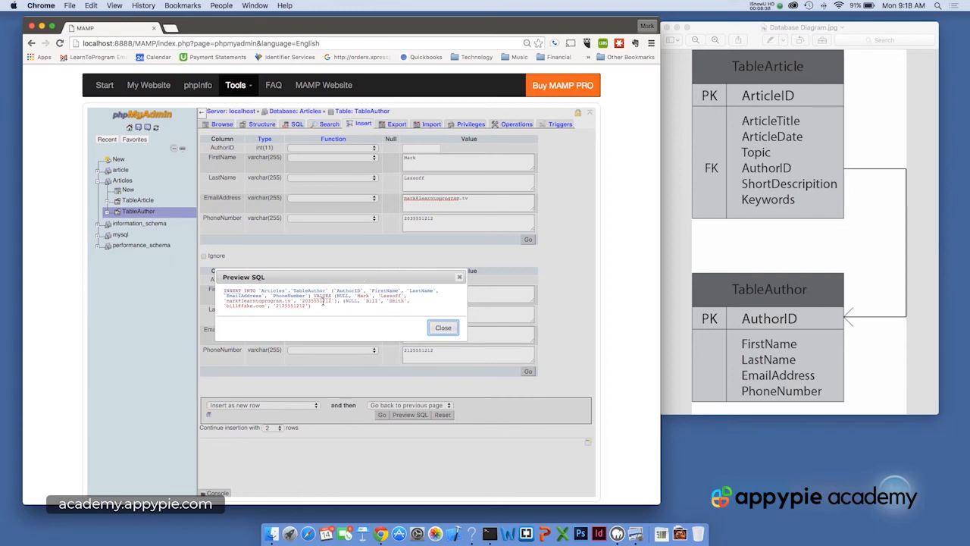
pyautogui.moveTo(382, 312)
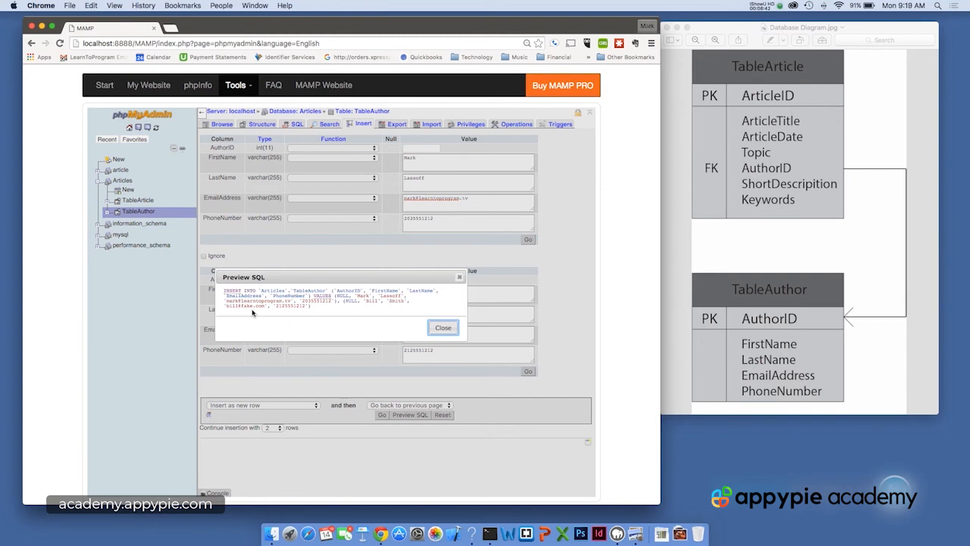
pyautogui.click(443, 328)
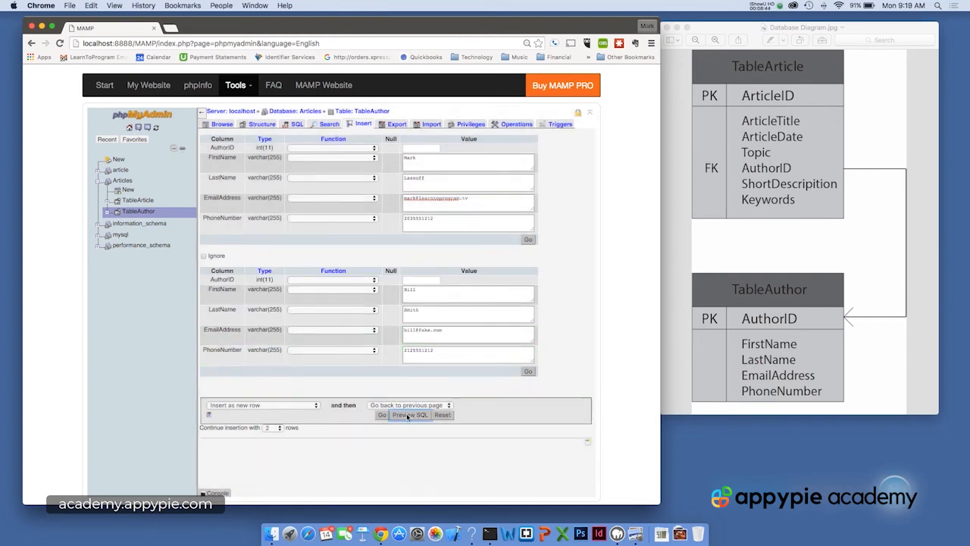
# Insert the two author rows, then browse TableAuthor to see Mark and Bill stored.
pyautogui.click(382, 415)
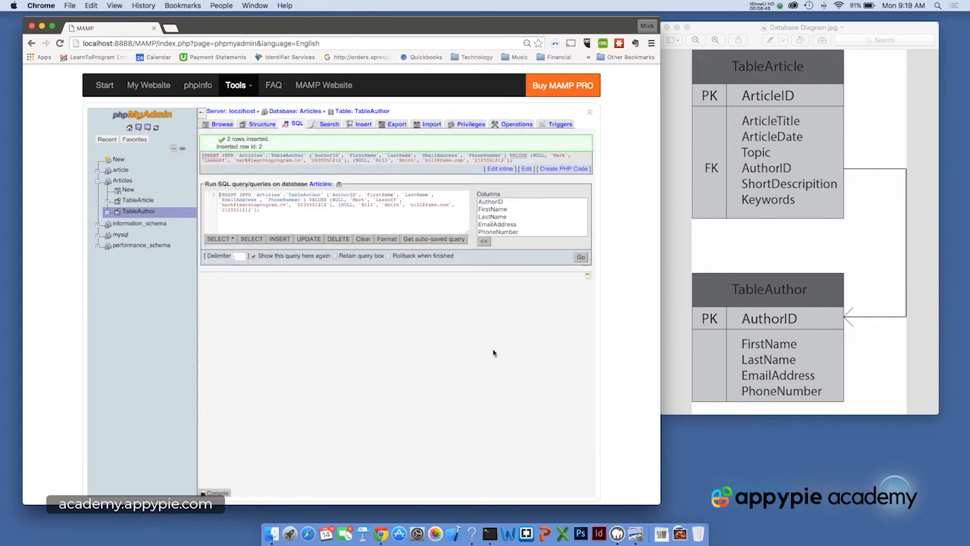
pyautogui.moveTo(597, 167)
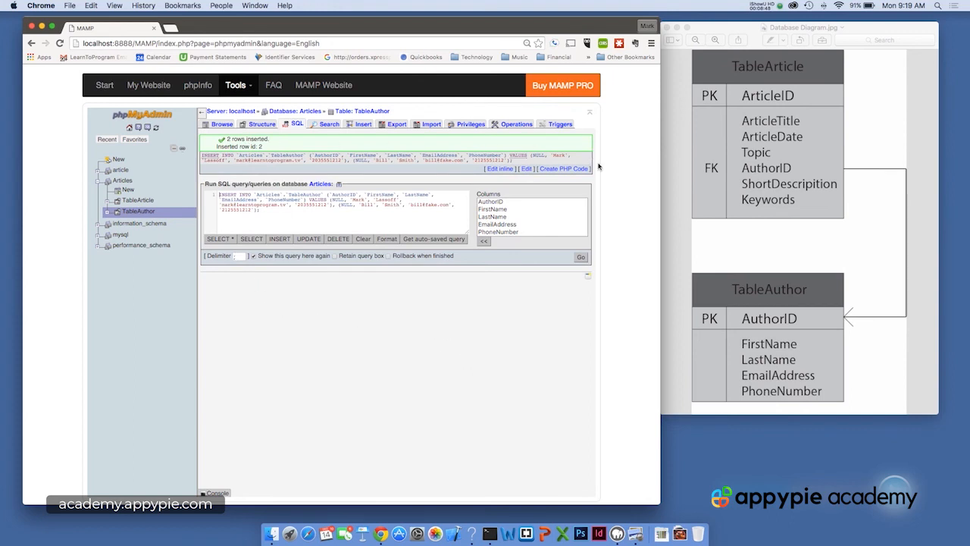
pyautogui.moveTo(158, 218)
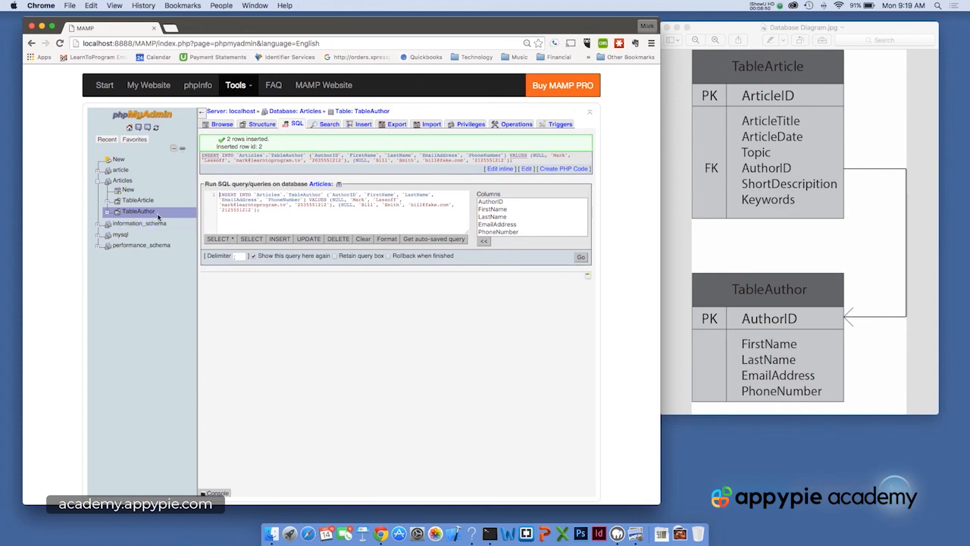
pyautogui.click(260, 124)
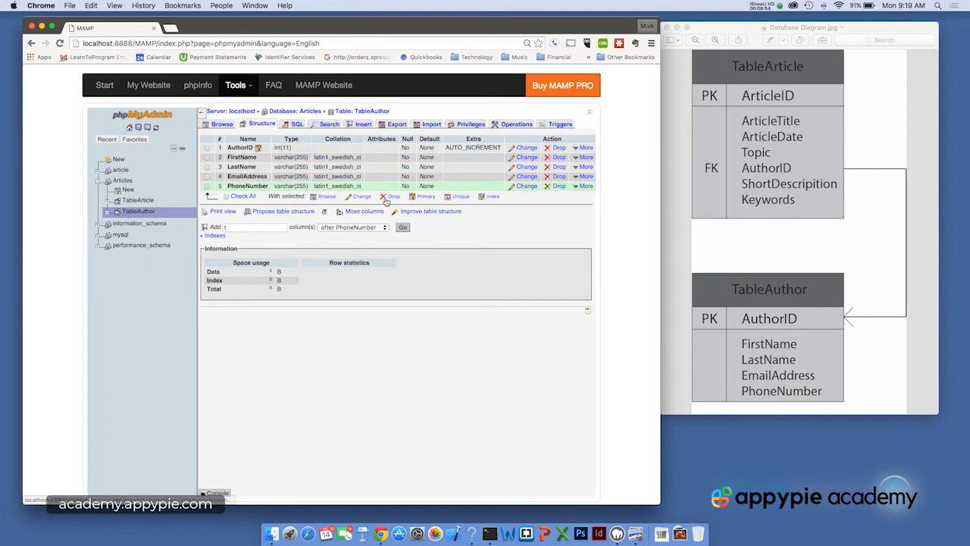
pyautogui.click(221, 124)
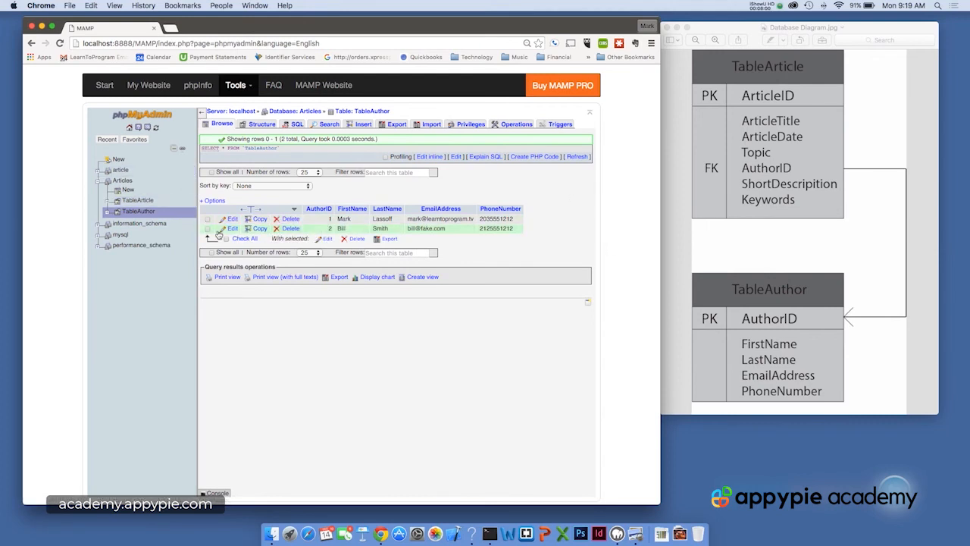
pyautogui.moveTo(542, 206)
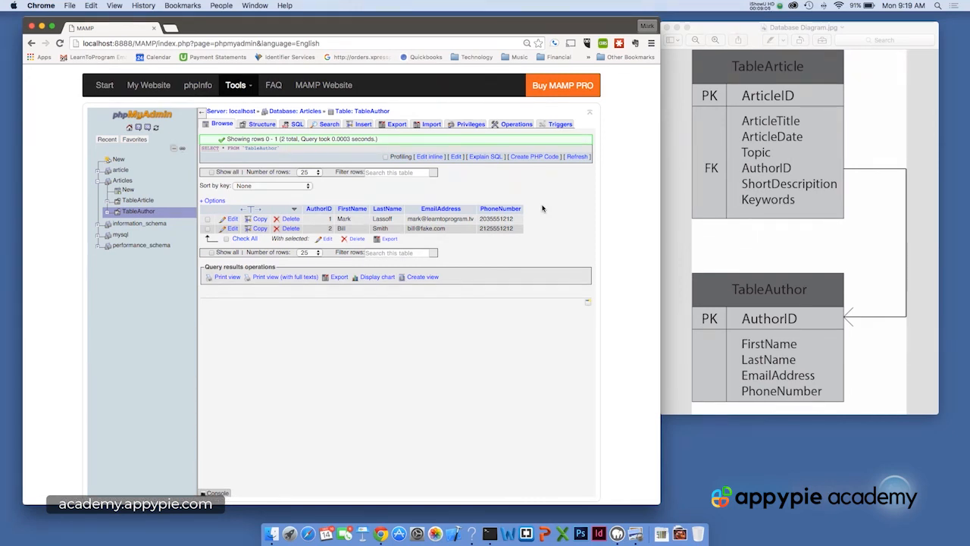
pyautogui.moveTo(556, 221)
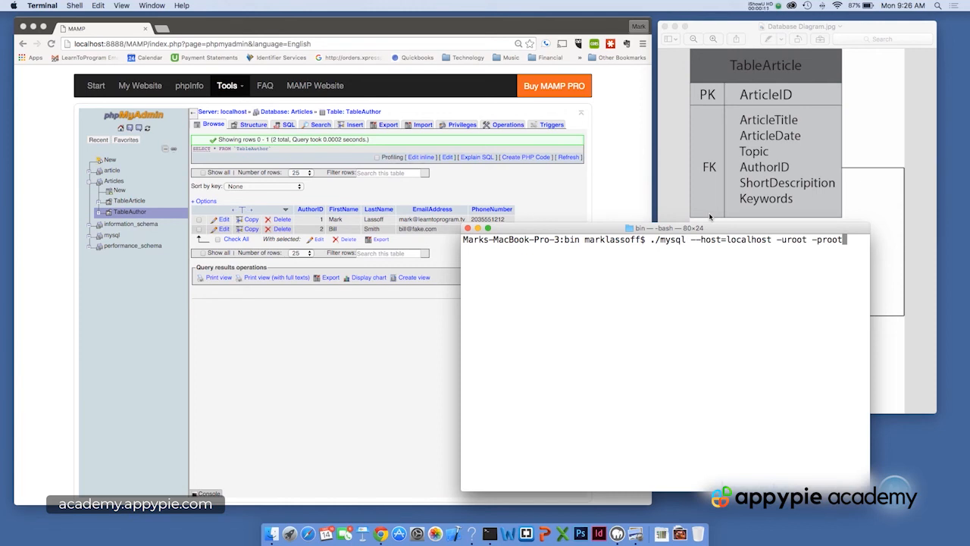
pyautogui.moveTo(771, 243)
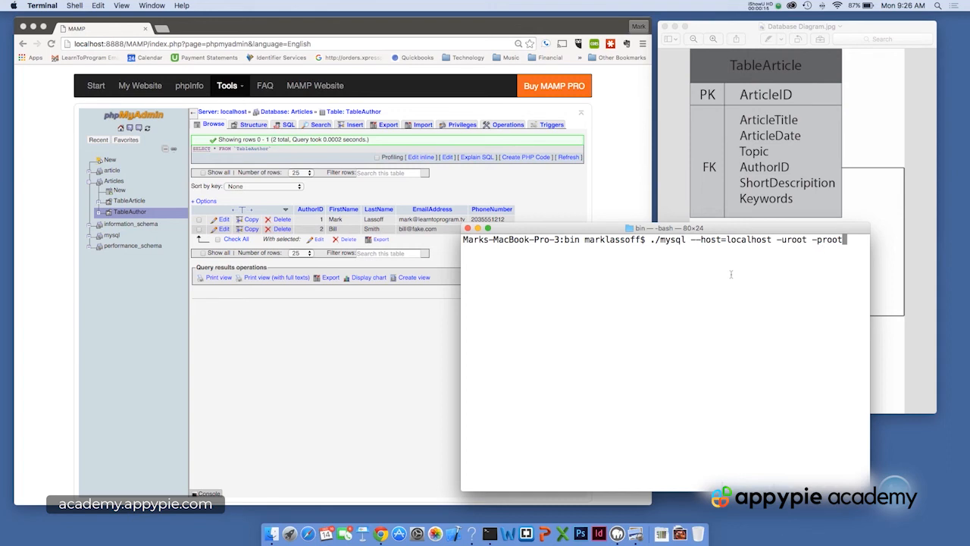
# Log in with ./mysql --host=localhost -uroot -proot and run show databases.
pyautogui.press('Return')
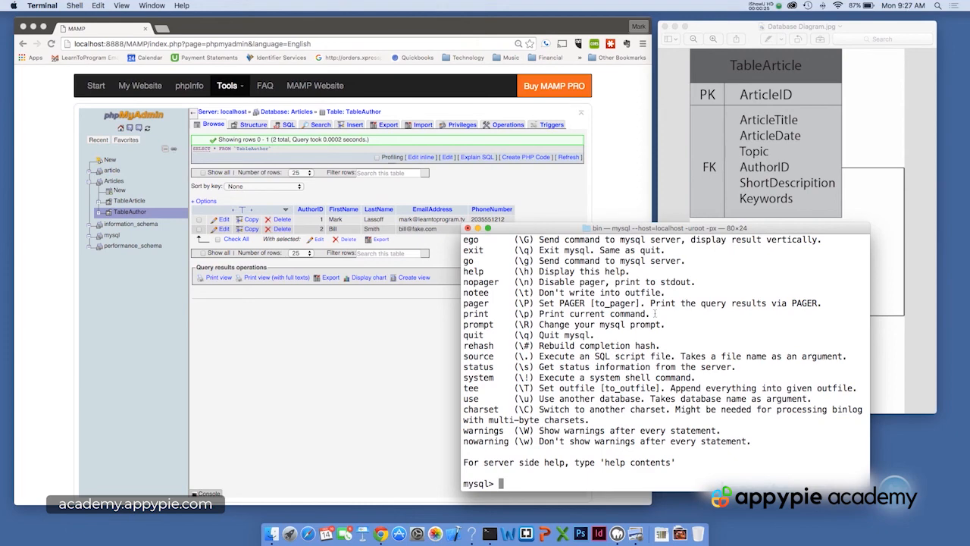
pyautogui.write('show databases')
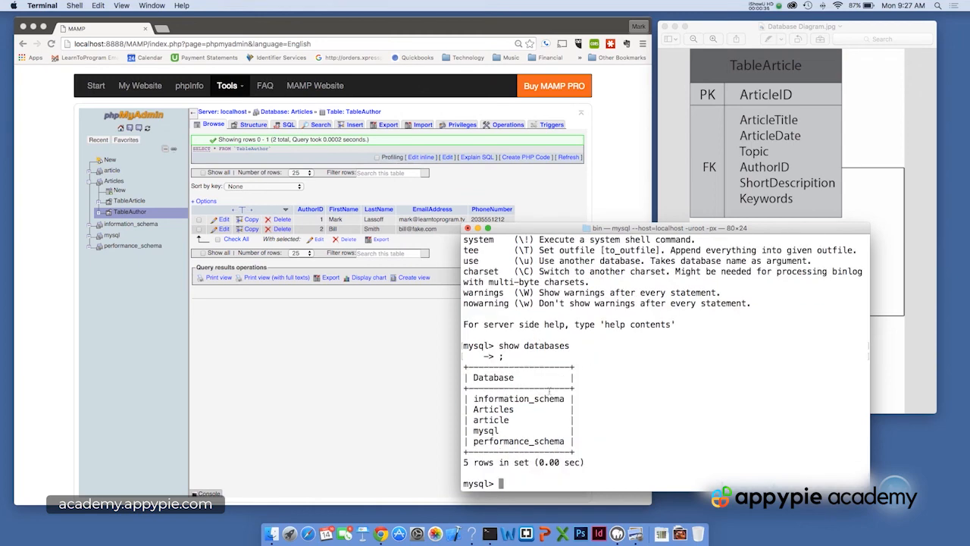
pyautogui.moveTo(527, 421)
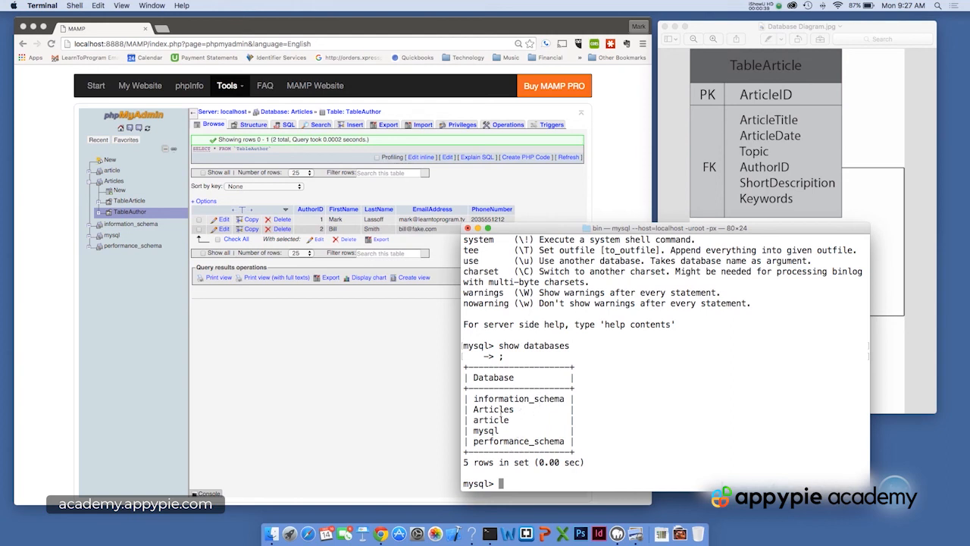
pyautogui.moveTo(533, 410)
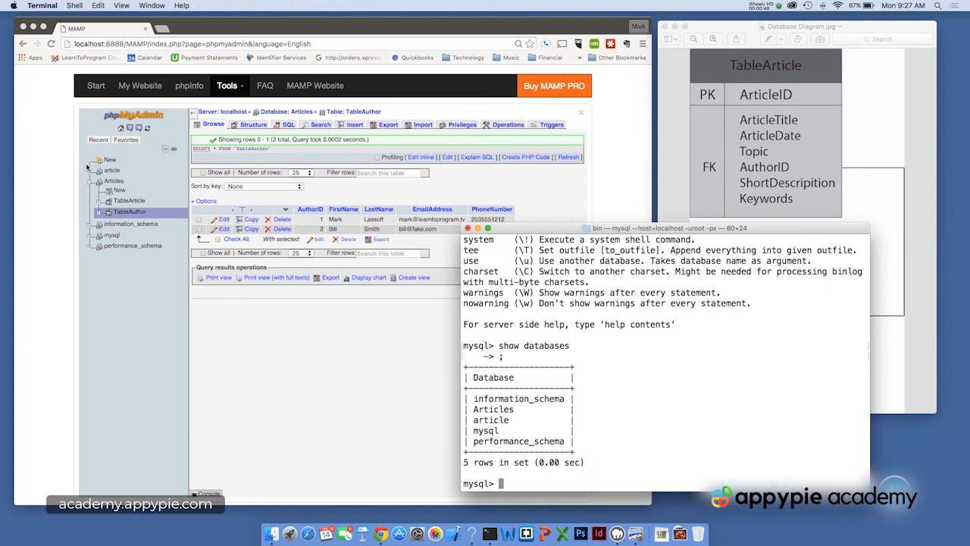
pyautogui.moveTo(157, 170)
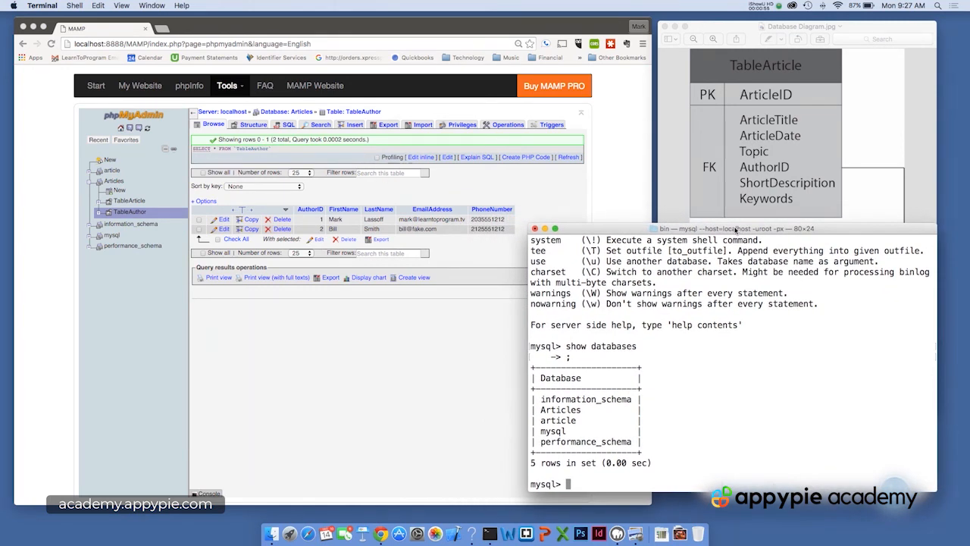
# Run use Articles; then show tables; to list TableArticle and TableAuthor.
pyautogui.write('use A')
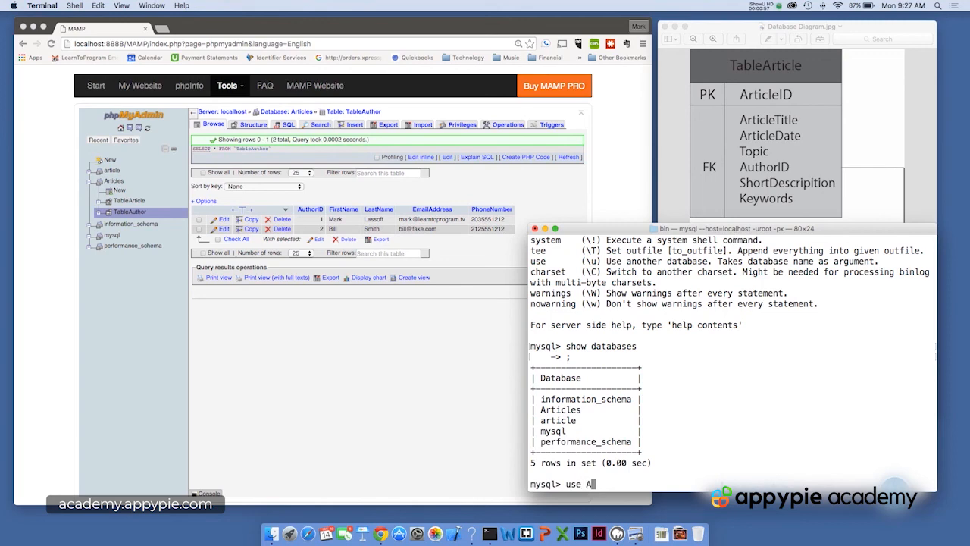
pyautogui.press('Return')
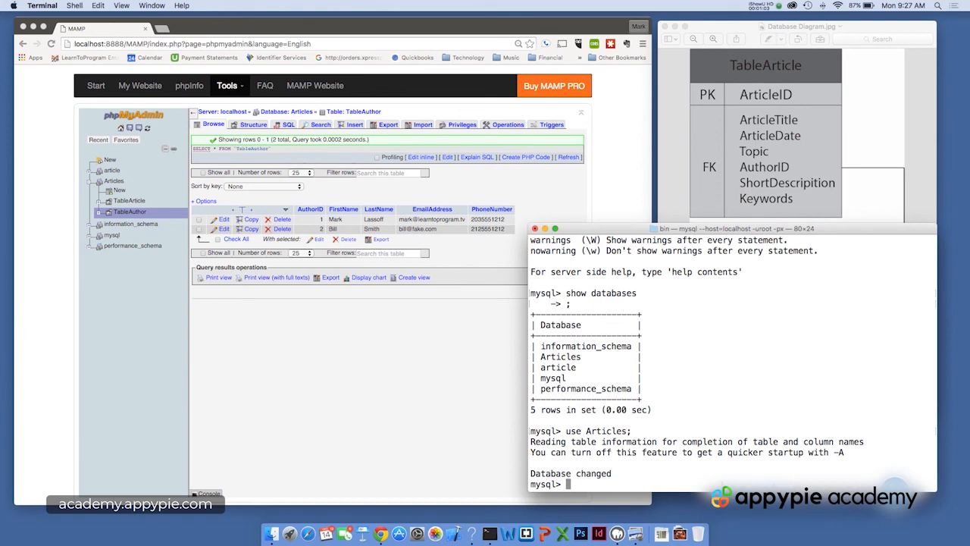
pyautogui.write('show tables;')
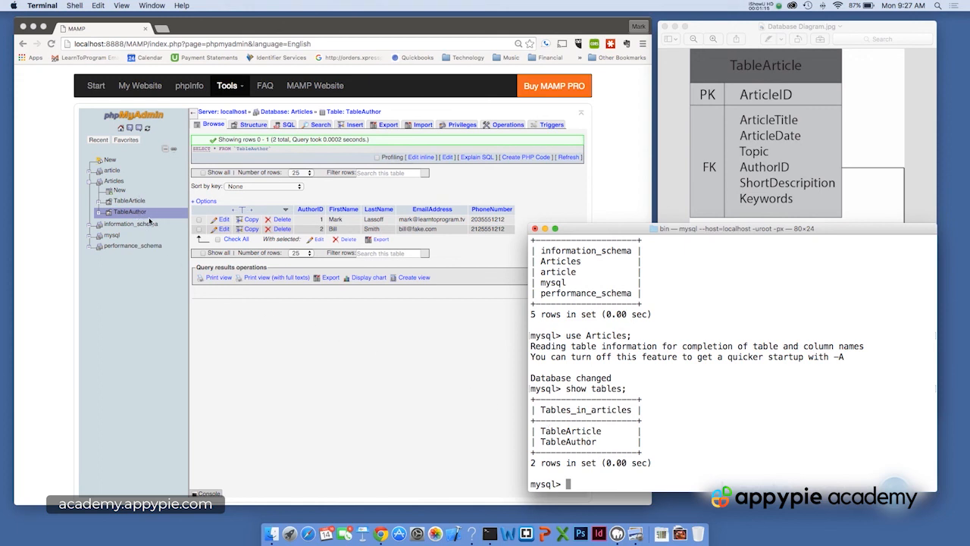
pyautogui.moveTo(703, 285)
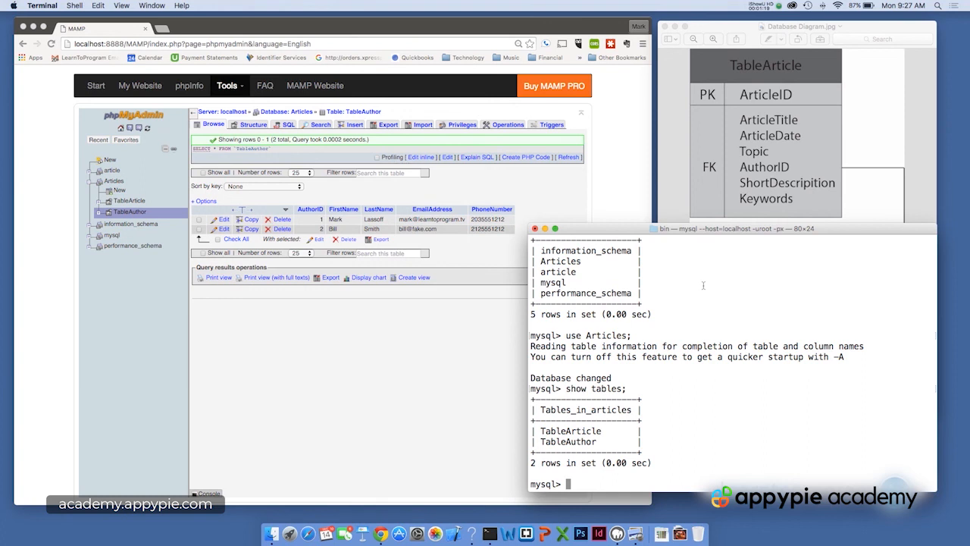
# Run SELECT * FROM TableAuthor; returning the Mark Lassoff and Bill Smith rows.
pyautogui.write('SELECT *')
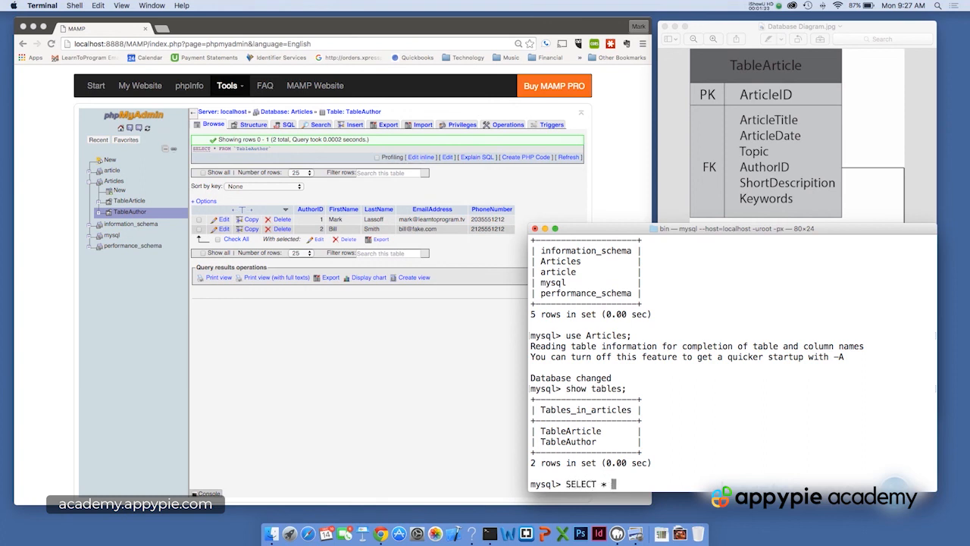
pyautogui.write('FROM T')
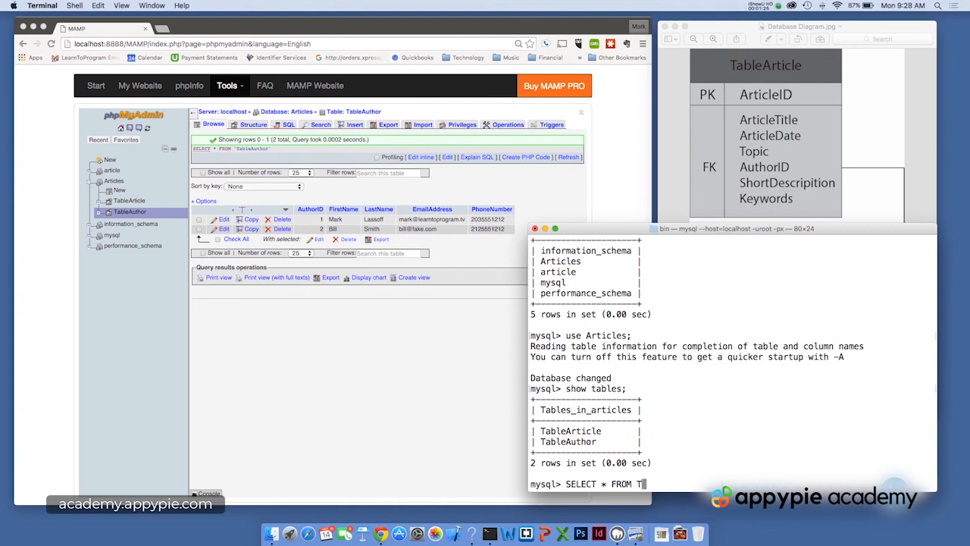
pyautogui.write('ableAuthor')
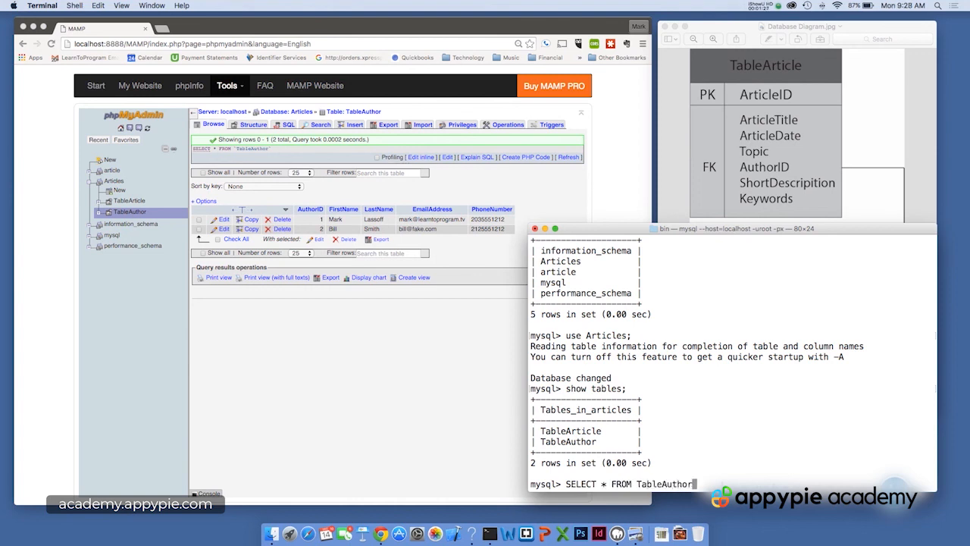
pyautogui.press('Return')
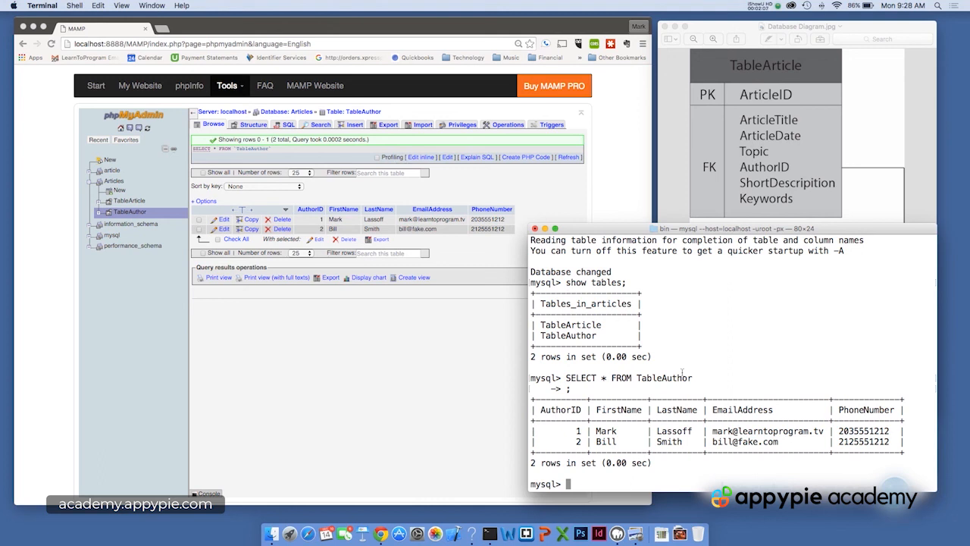
pyautogui.moveTo(485, 375)
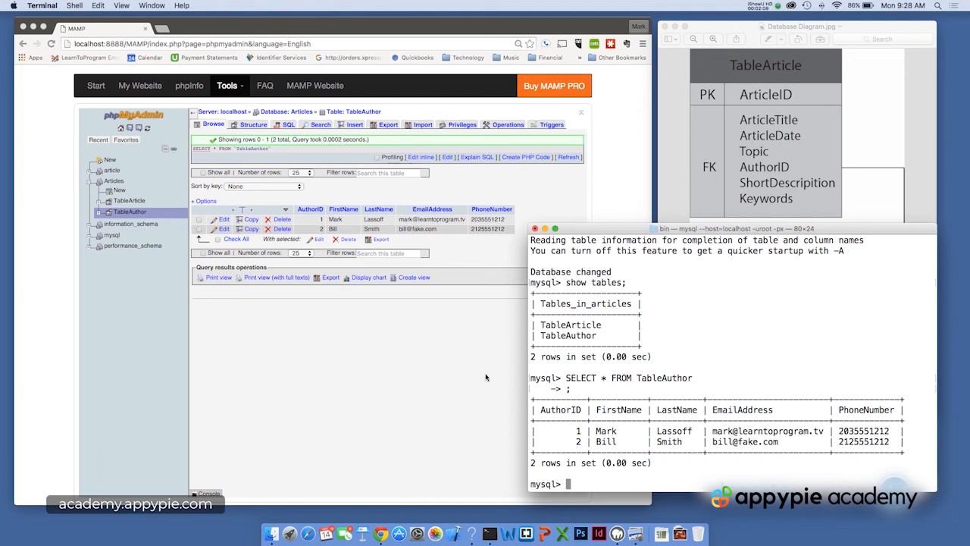
pyautogui.moveTo(797, 388)
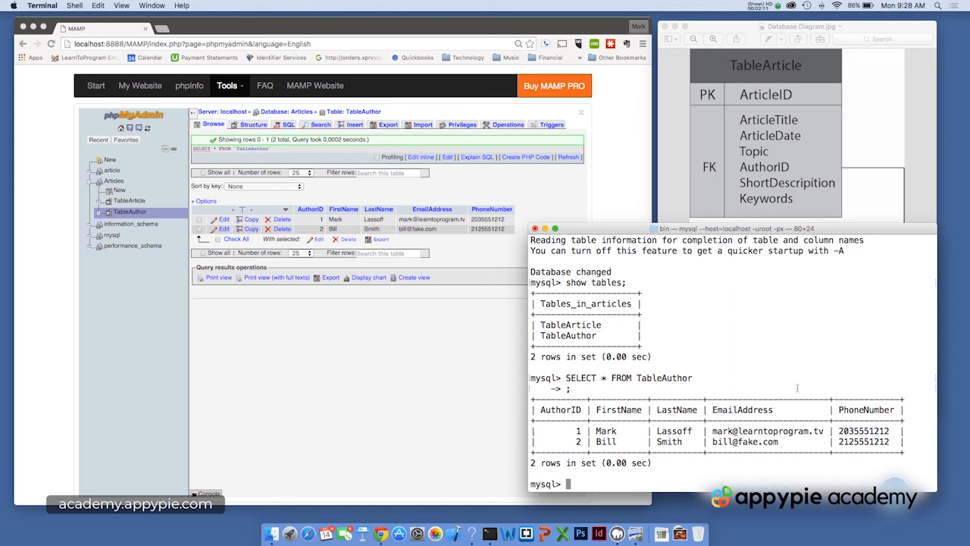